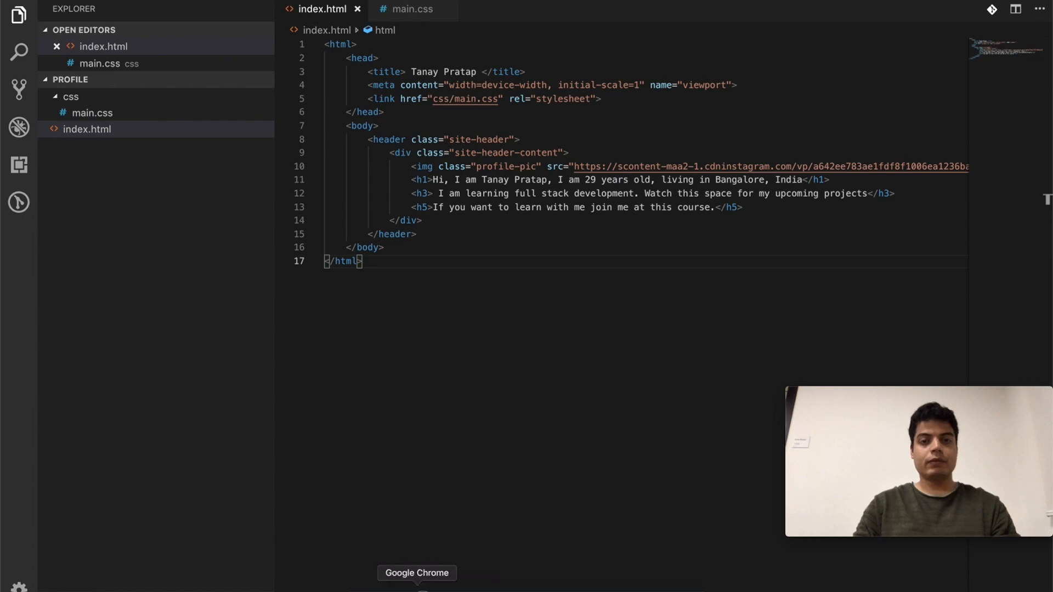
- Preview the green profile page in Chrome, then return to main.css in the editor
left_click(417, 572)
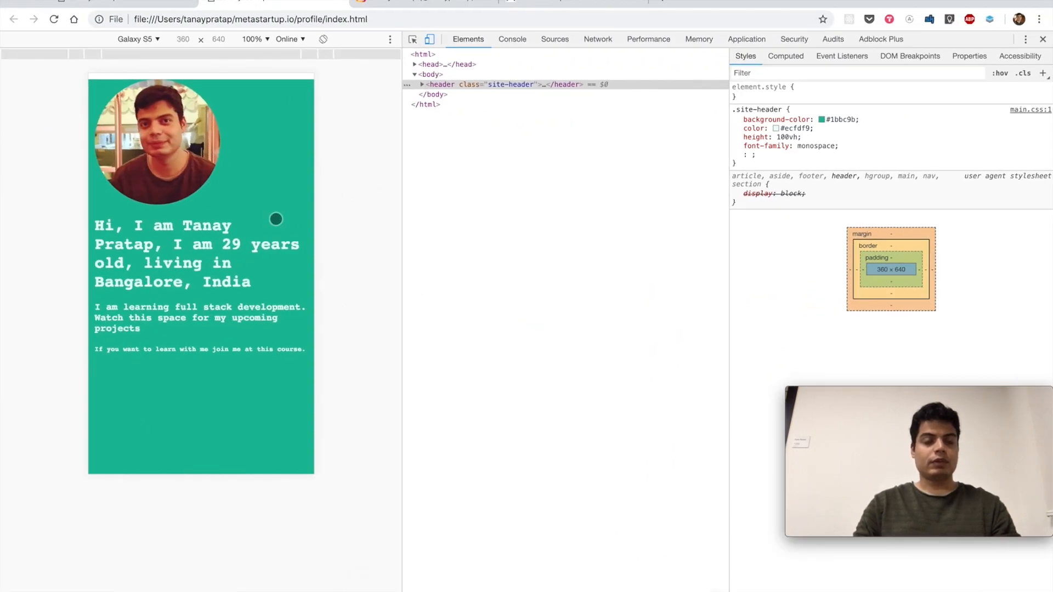
mouse_move(160, 359)
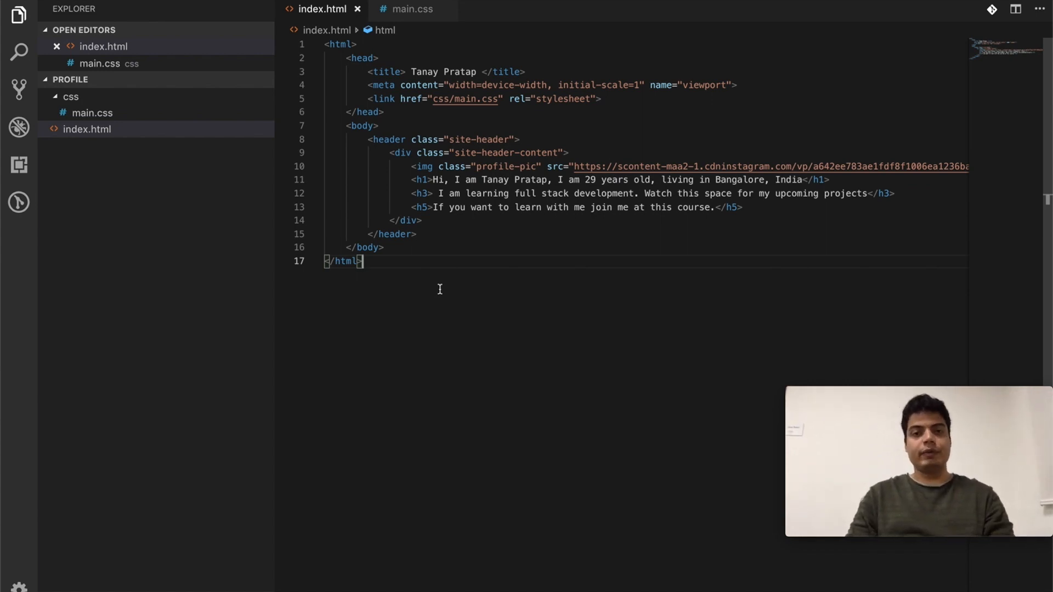
mouse_move(423, 166)
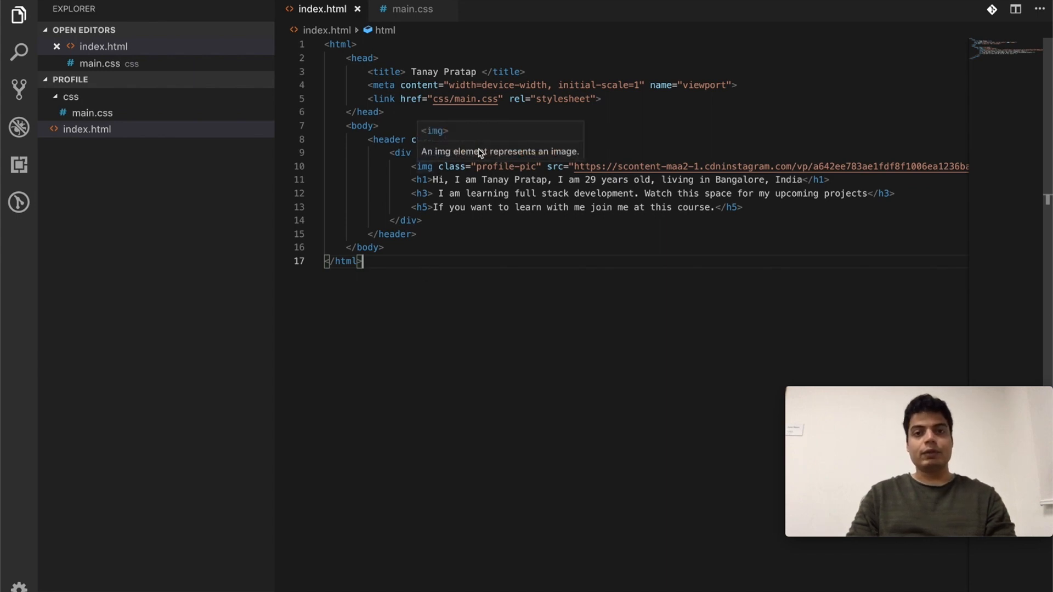
left_click(410, 8)
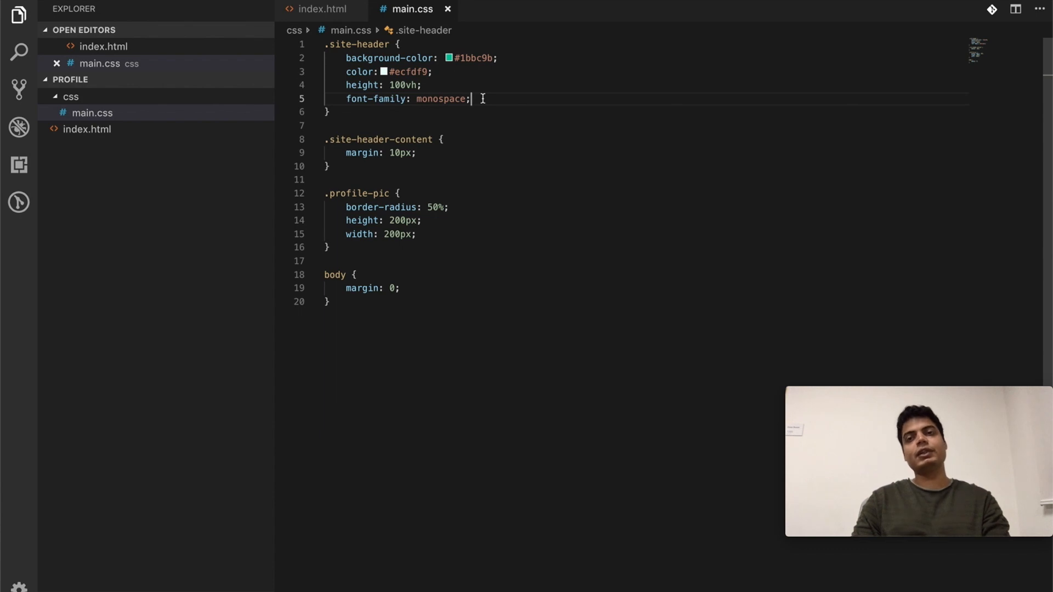
- Give .site-header display: flex and check the result in the browser preview
key("Enter")
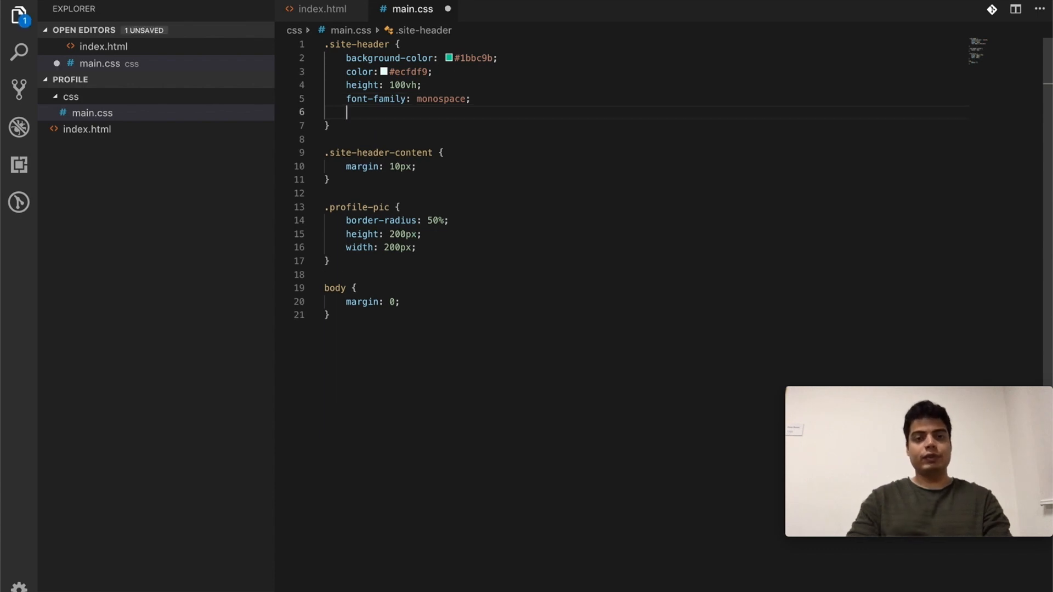
type("display:")
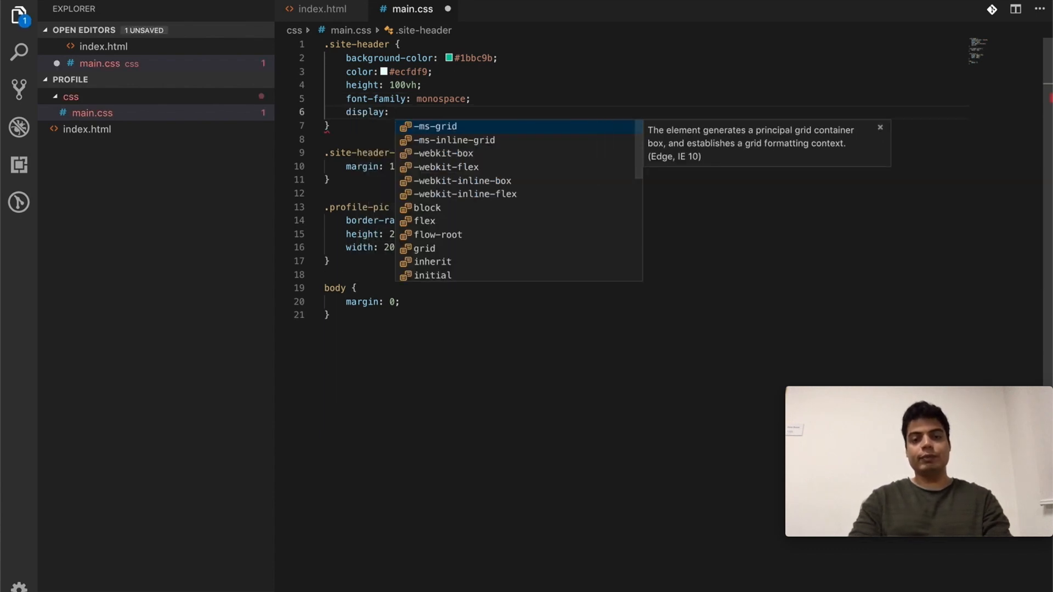
type("flex;")
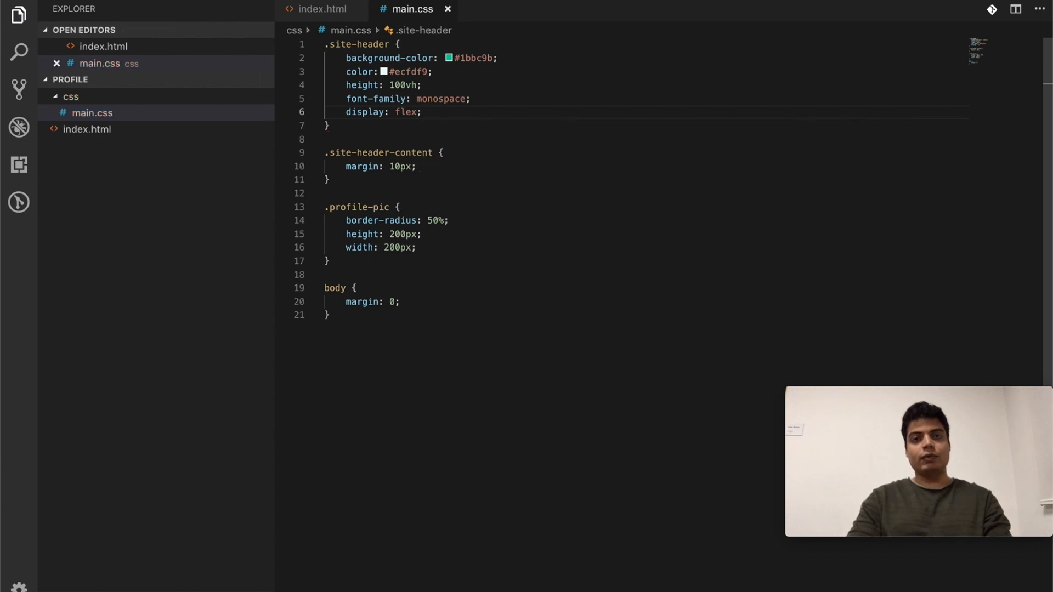
key("cmd+tab")
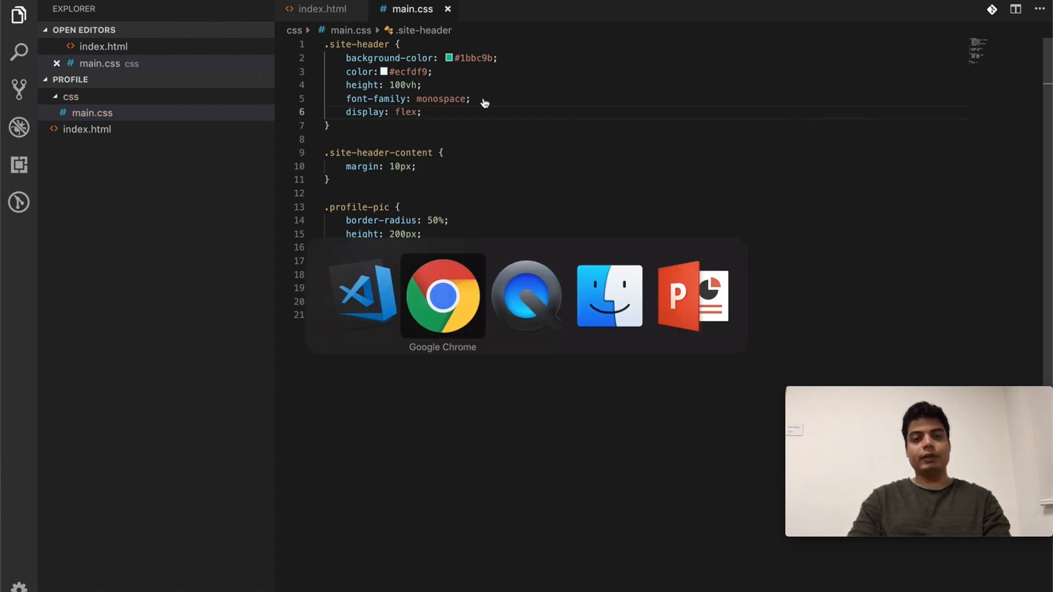
left_click(441, 295)
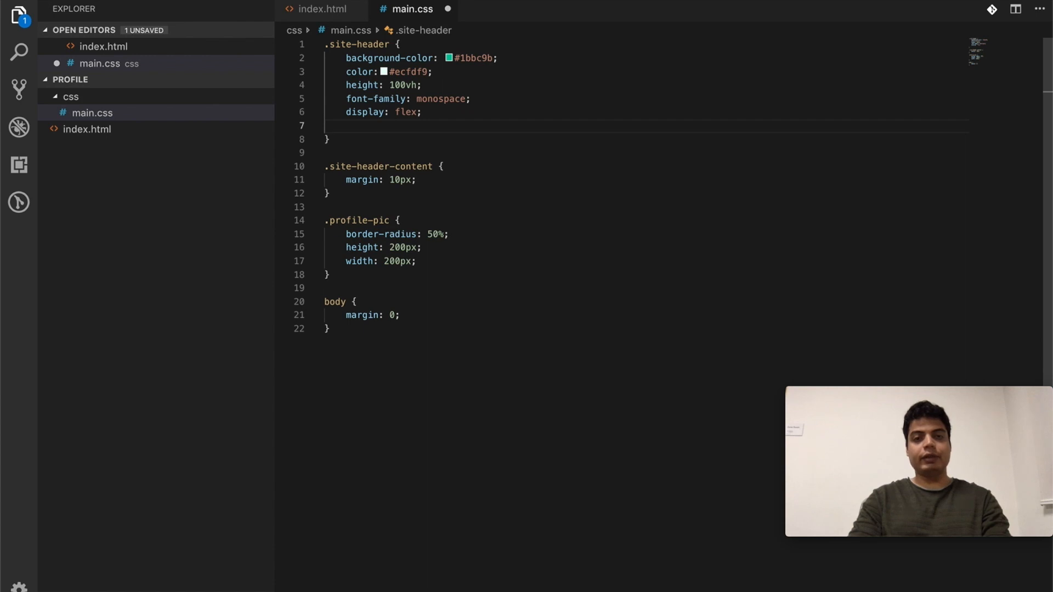
- Add flex-direction: column, justify-content: center and align-items: center to .site-header
type("flex-d")
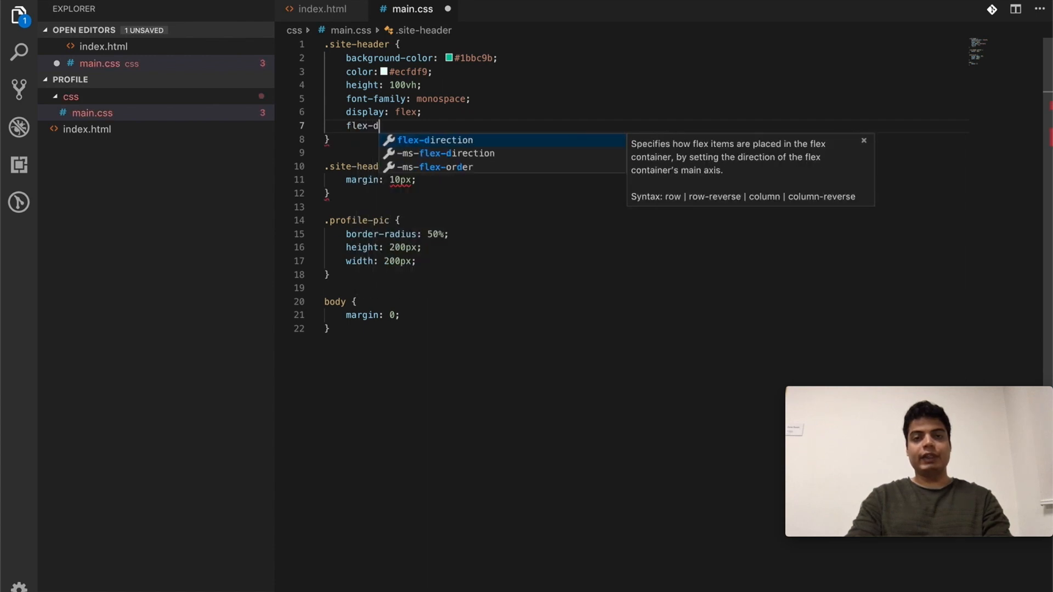
type("irection: column;")
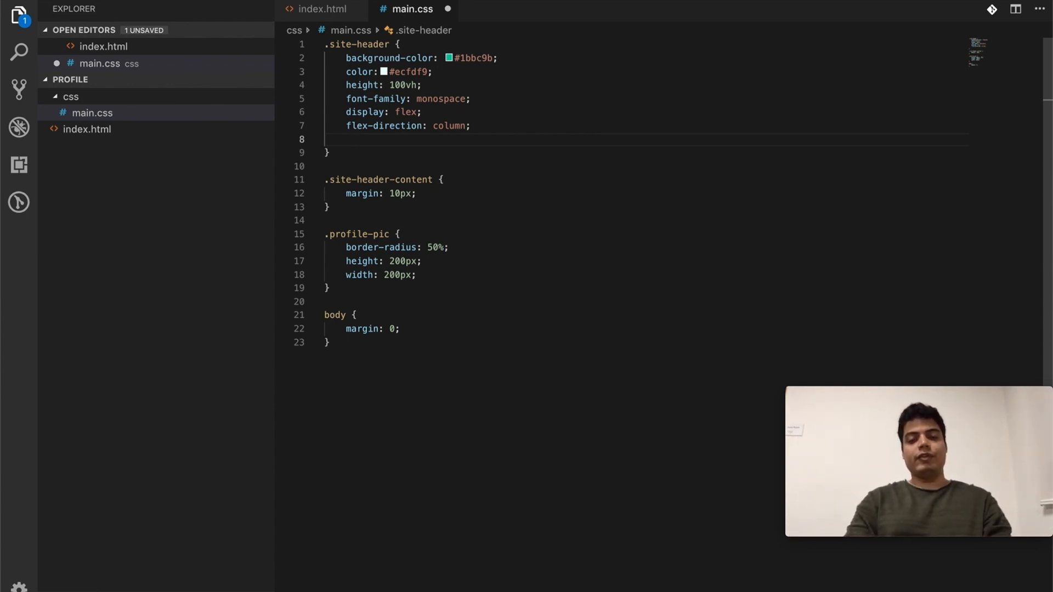
type("justify-content:")
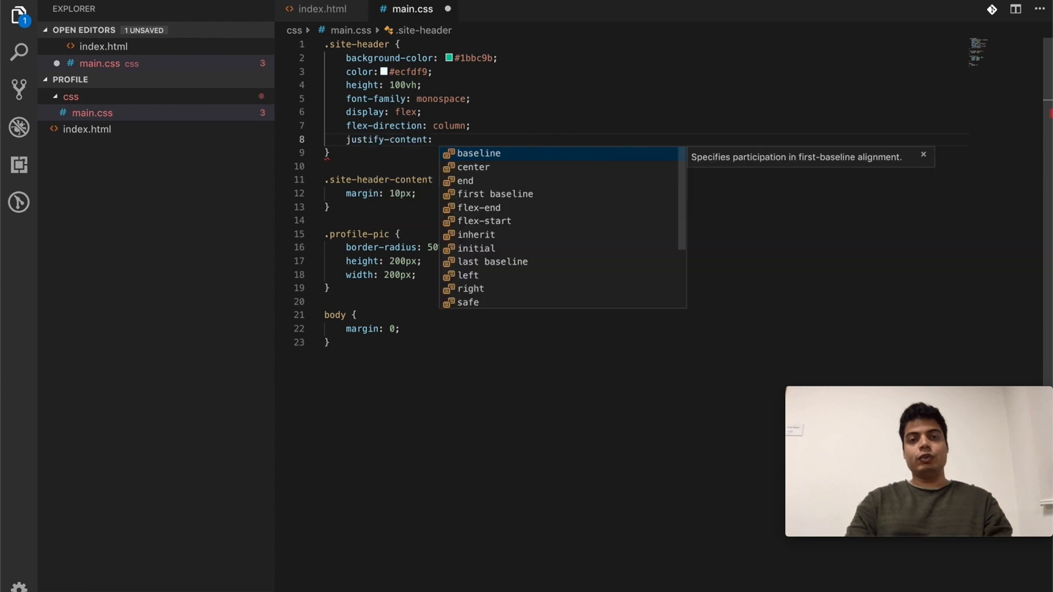
type("center;")
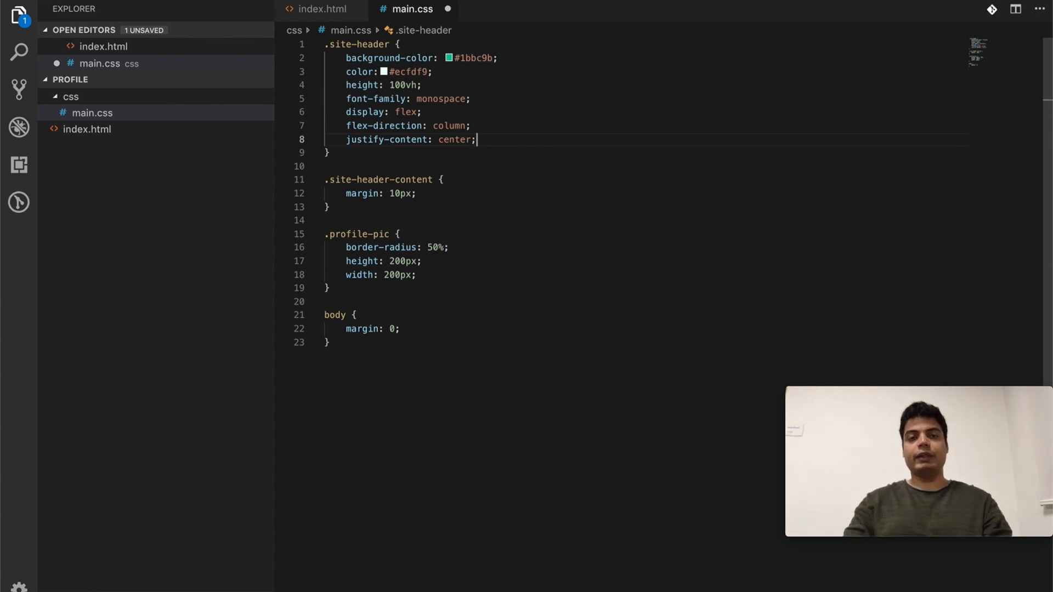
key("Enter")
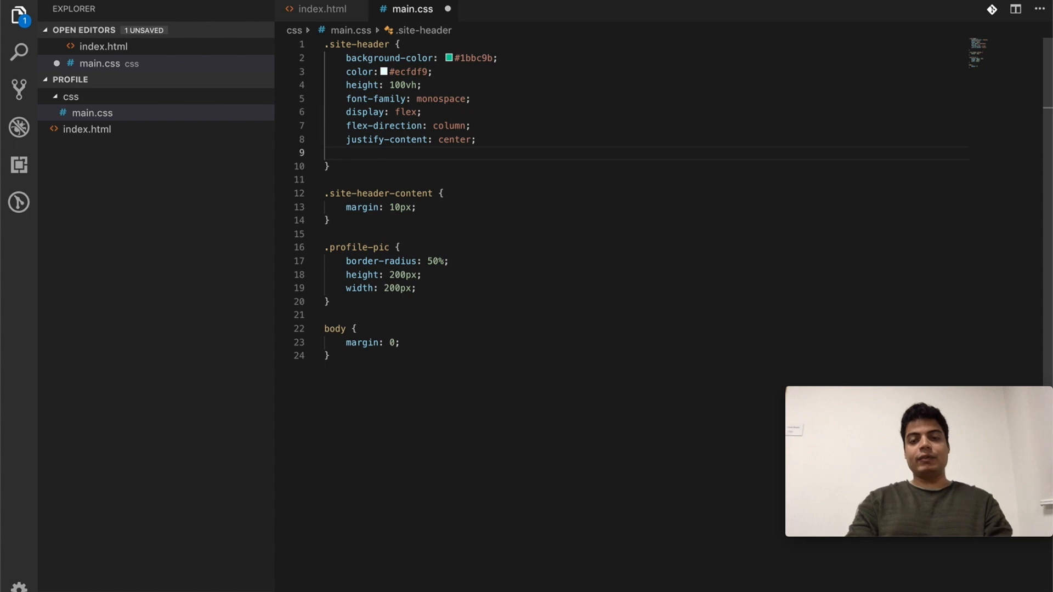
type("align")
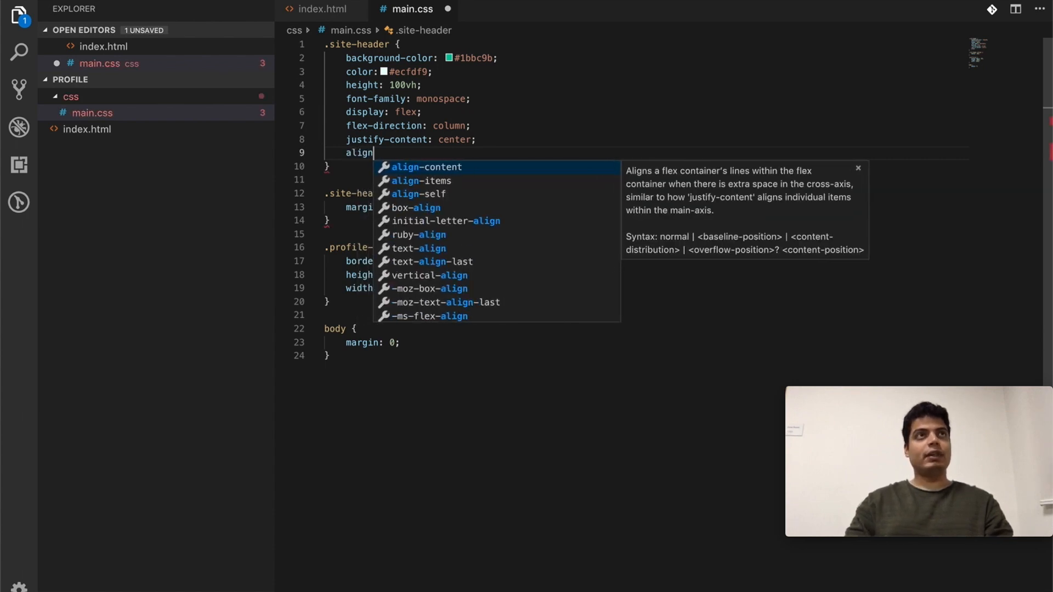
key("Down")
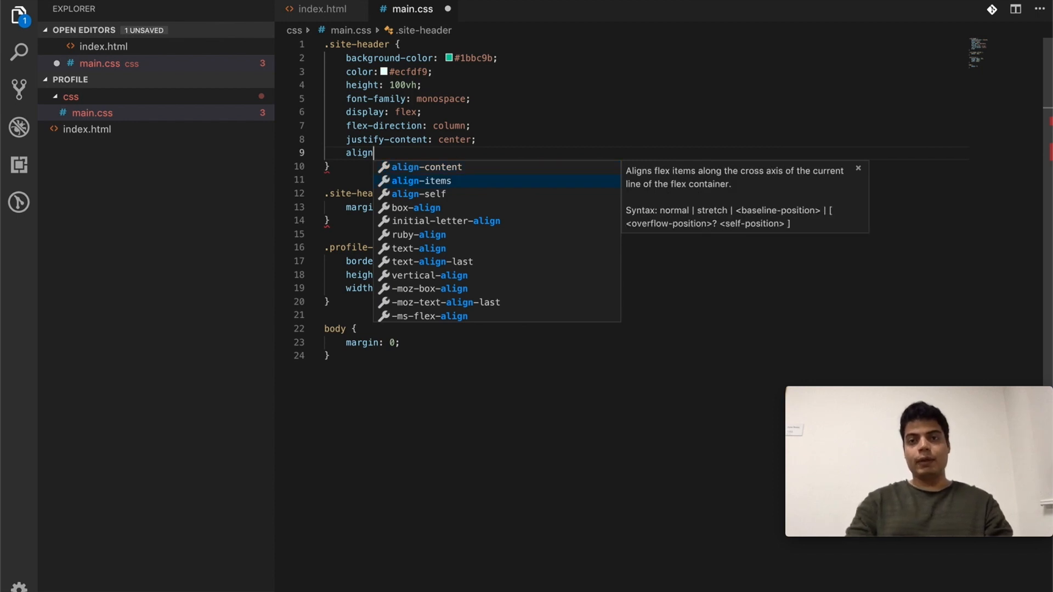
mouse_move(722, 202)
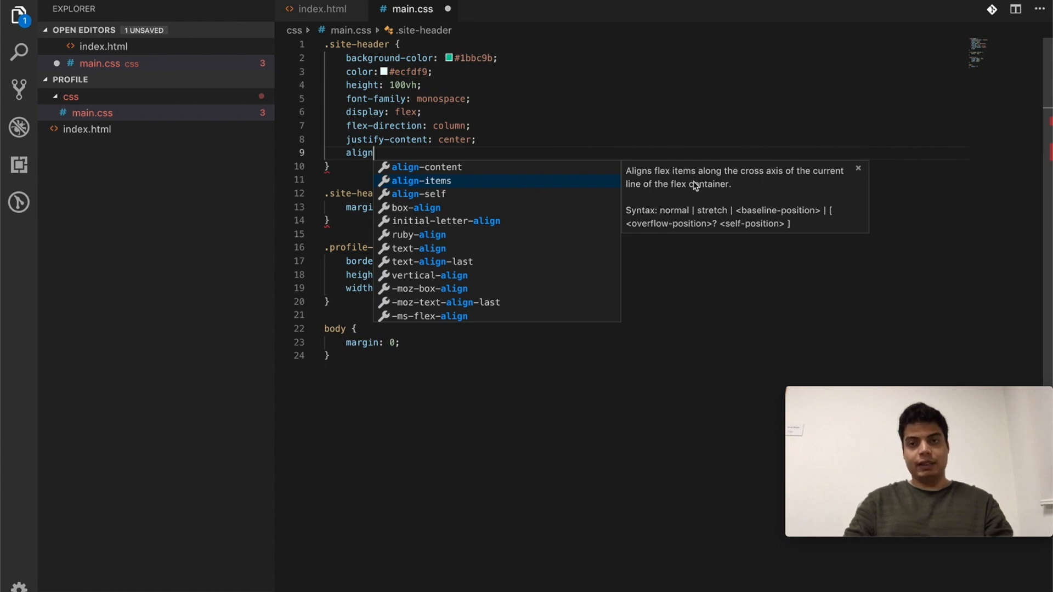
mouse_move(702, 227)
type("-items:")
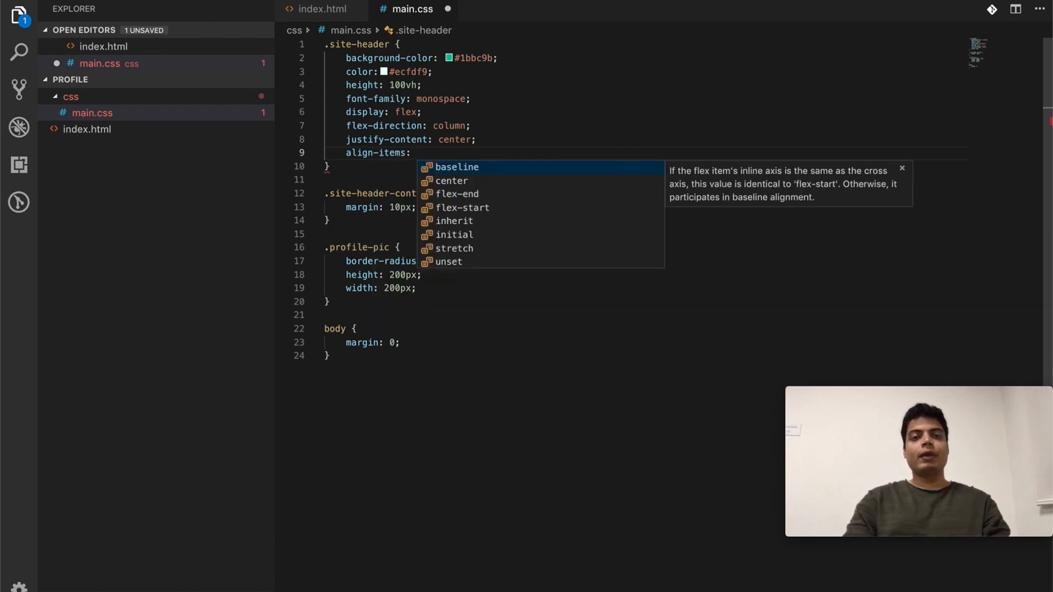
type("center;")
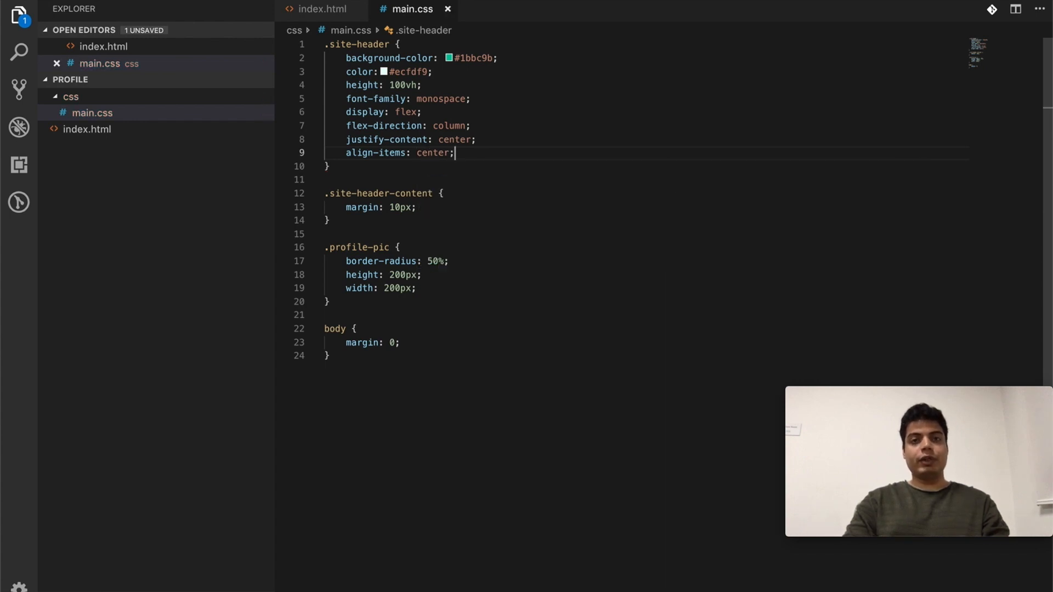
- Check the centred header in Chrome, then give .profile-pic align-self: center
key("cmd+tab")
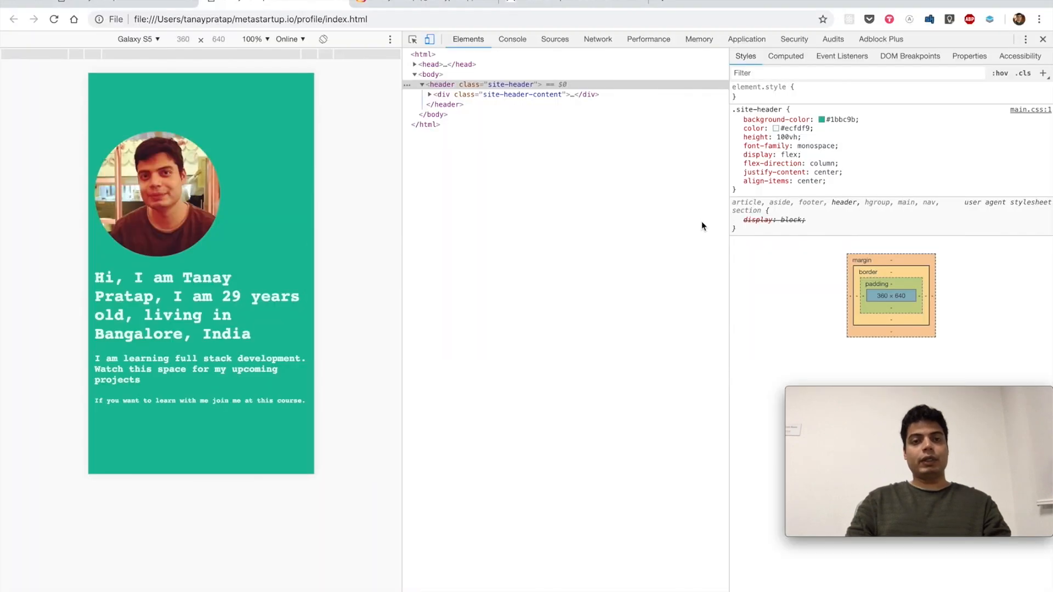
left_click(181, 467)
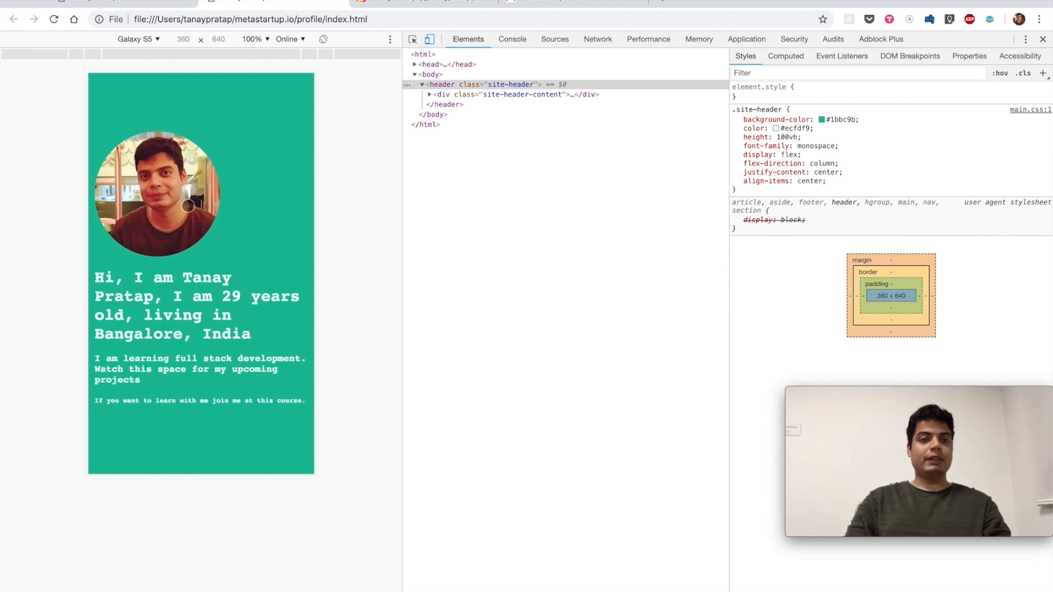
key("cmd+tab")
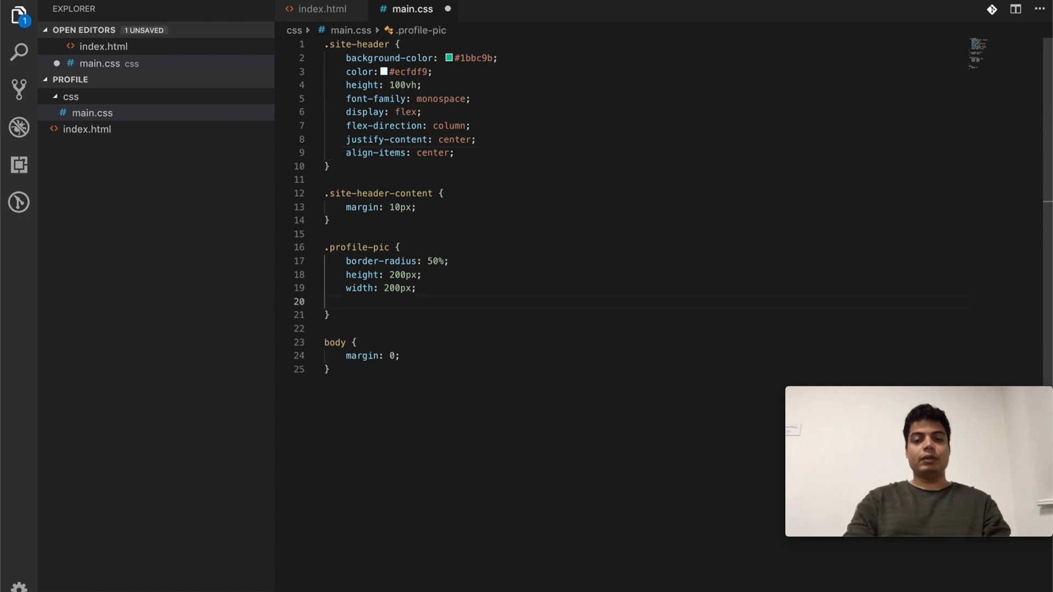
type("align")
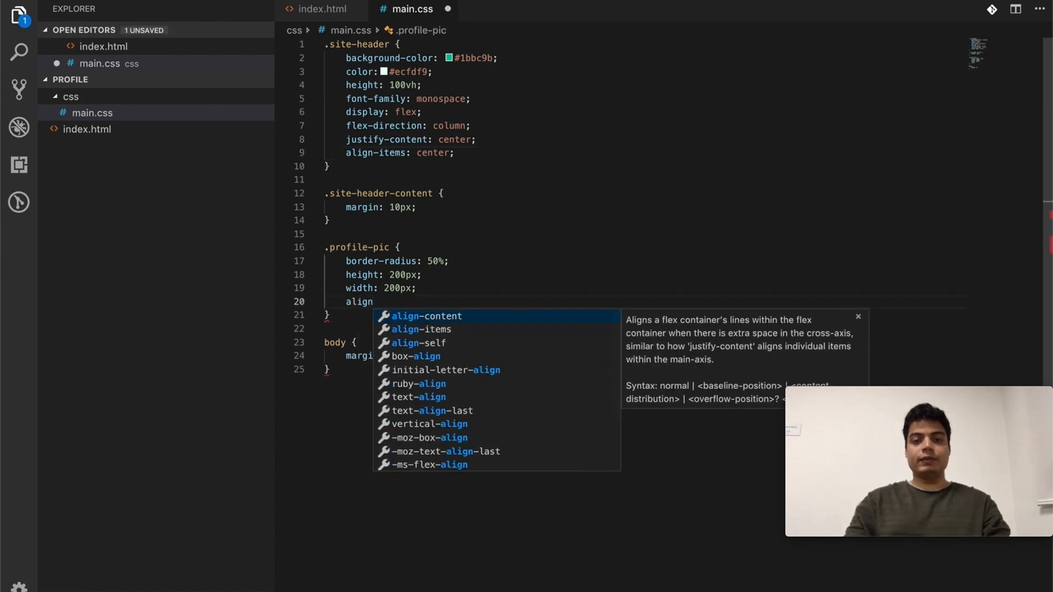
type("-self: cen")
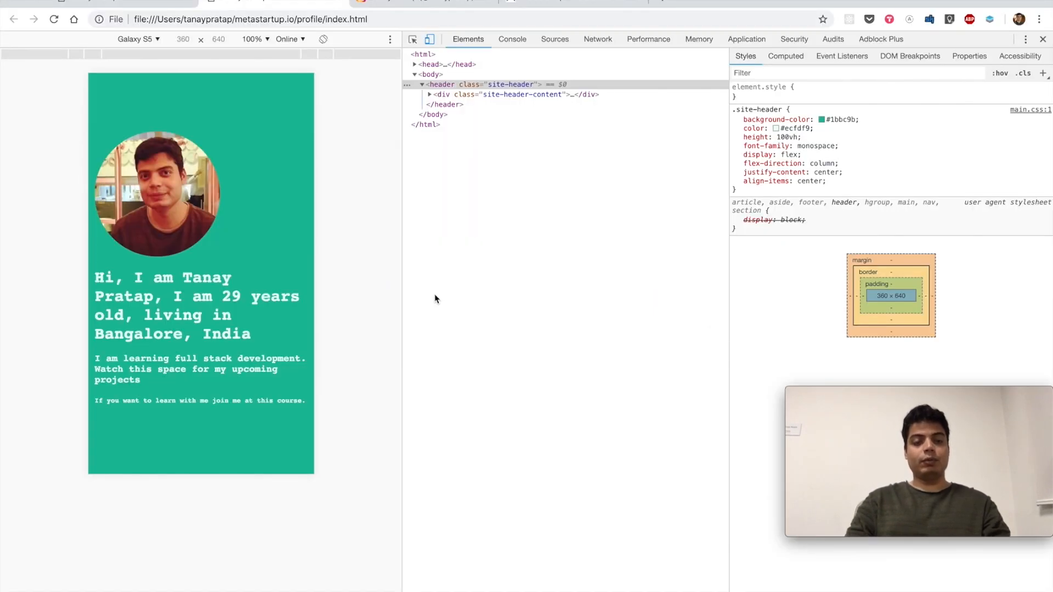
left_click(429, 114)
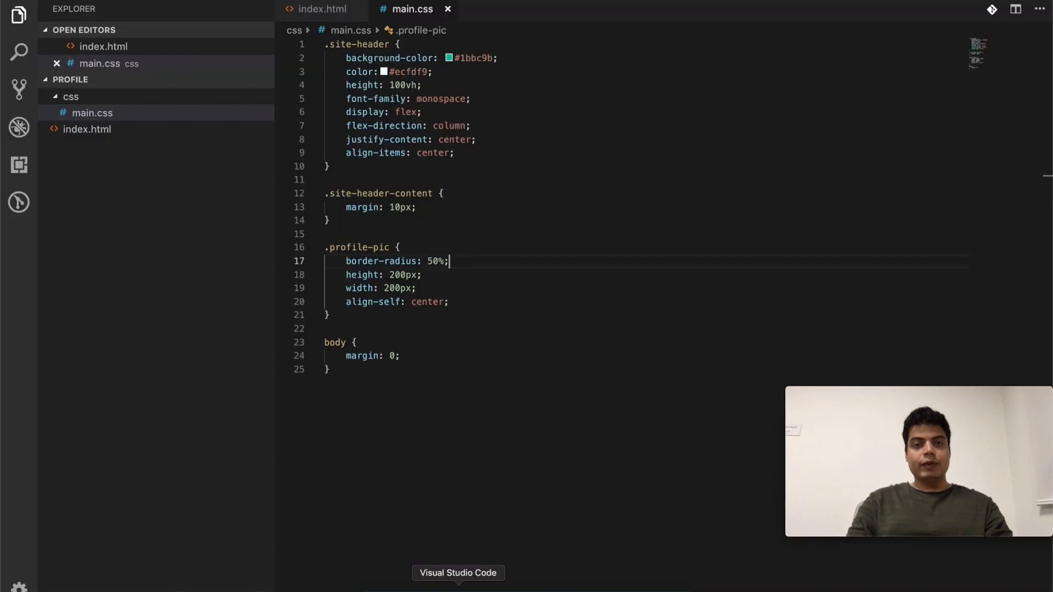
- Move the profile img directly under the header tag in index.html and inspect it in Chrome
left_click(322, 9)
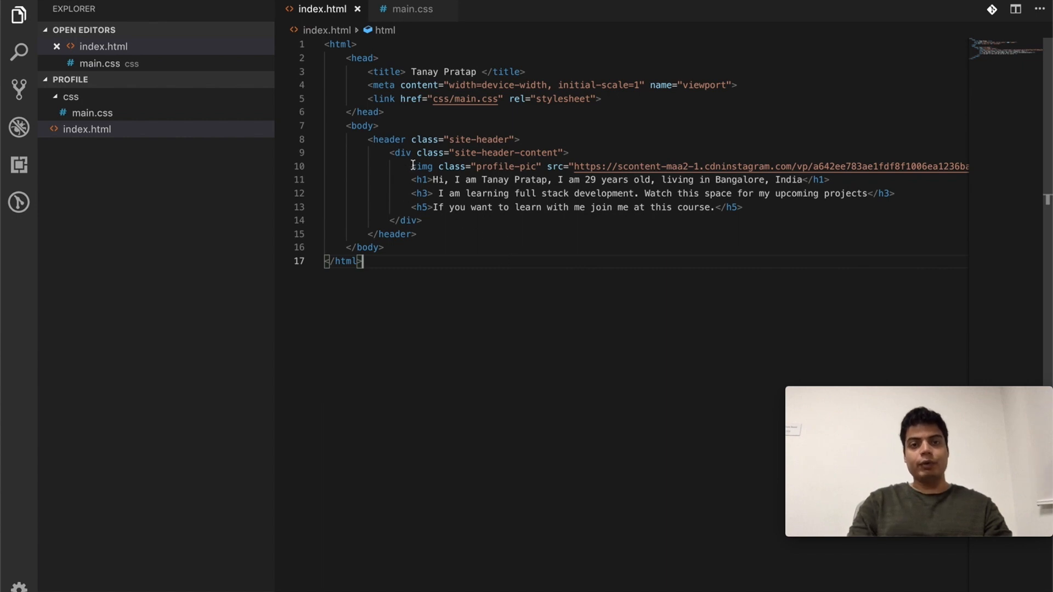
left_click(873, 167)
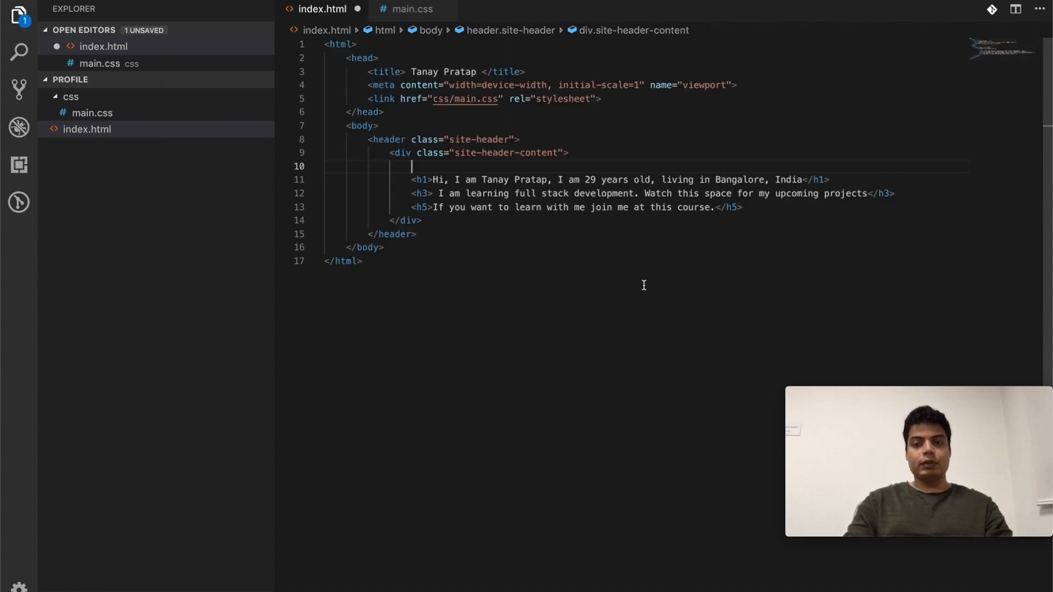
key("Backspace")
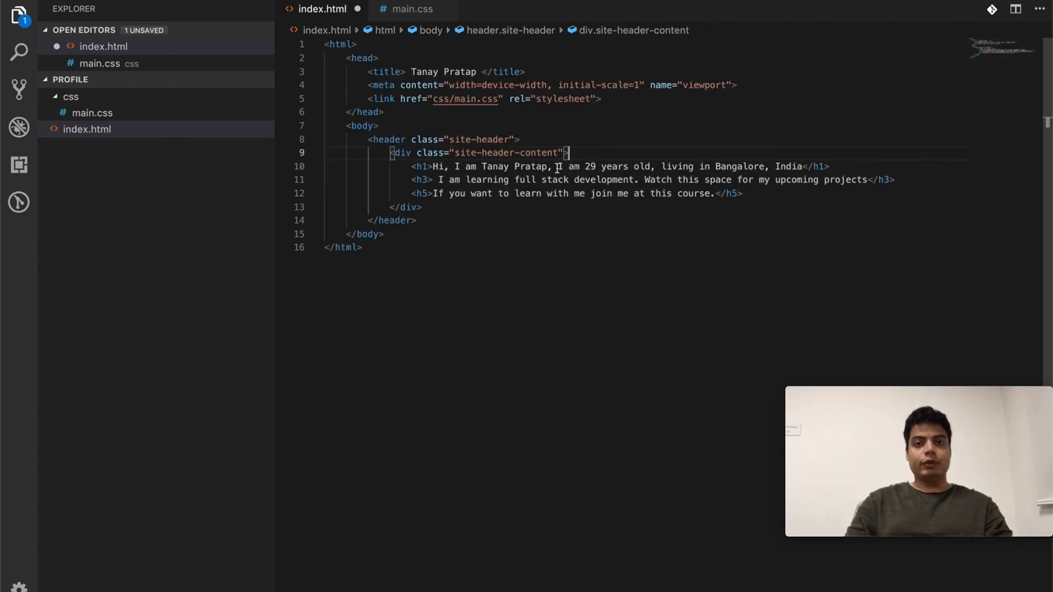
key("Enter")
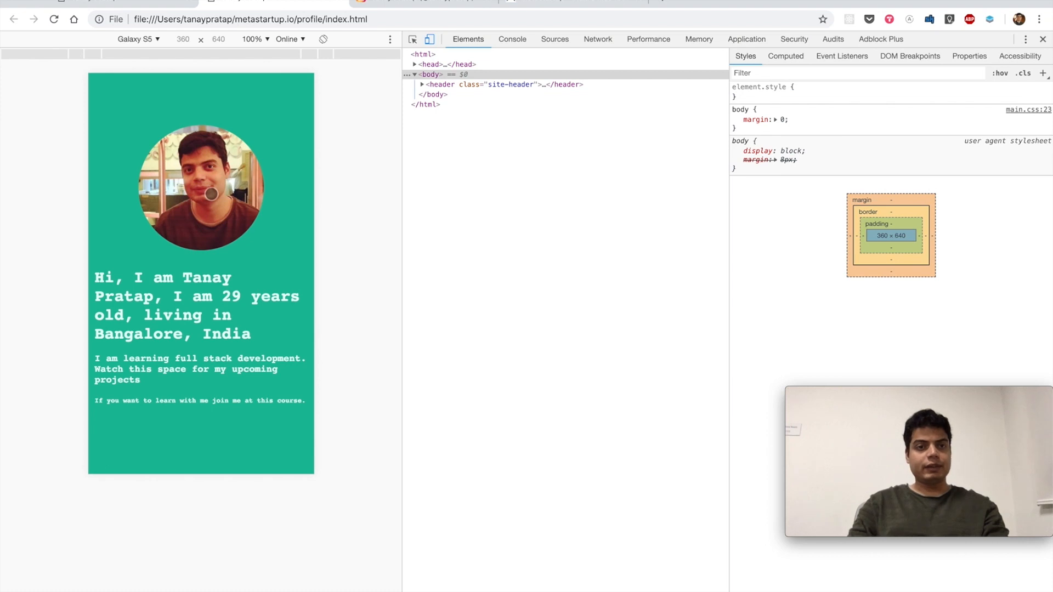
right_click(208, 195)
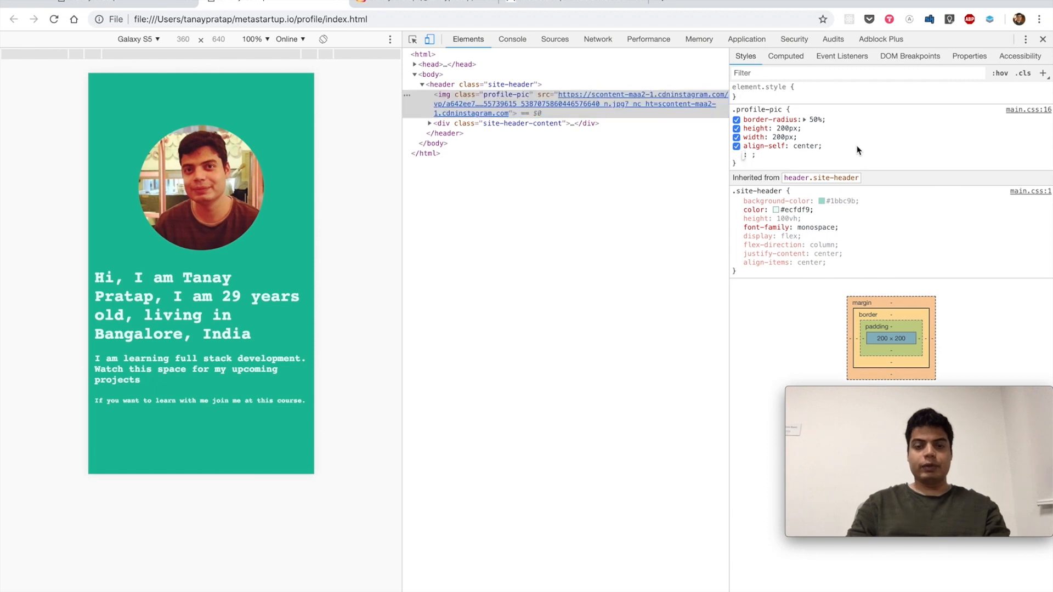
- In DevTools try box-shadow black 2px 5px 5px on .profile-pic and recolour it dark green
type("border")
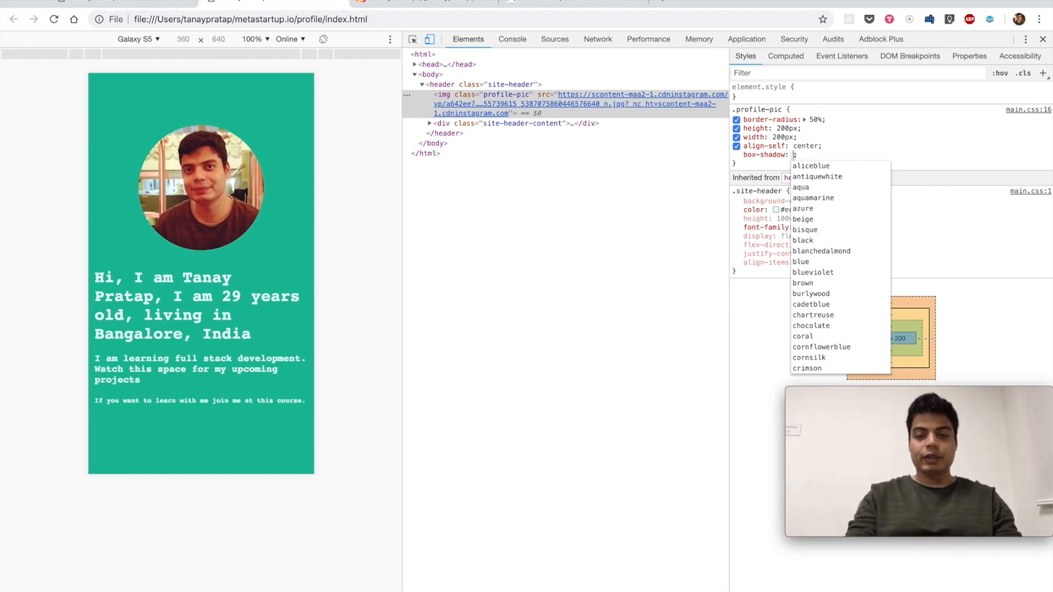
type("black 2px")
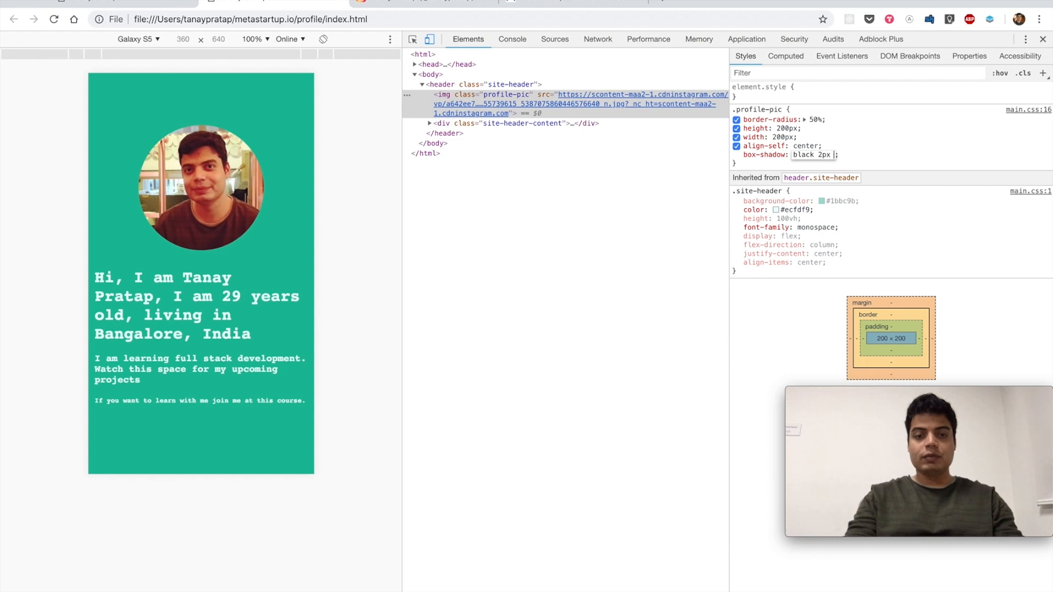
type("5px 5px")
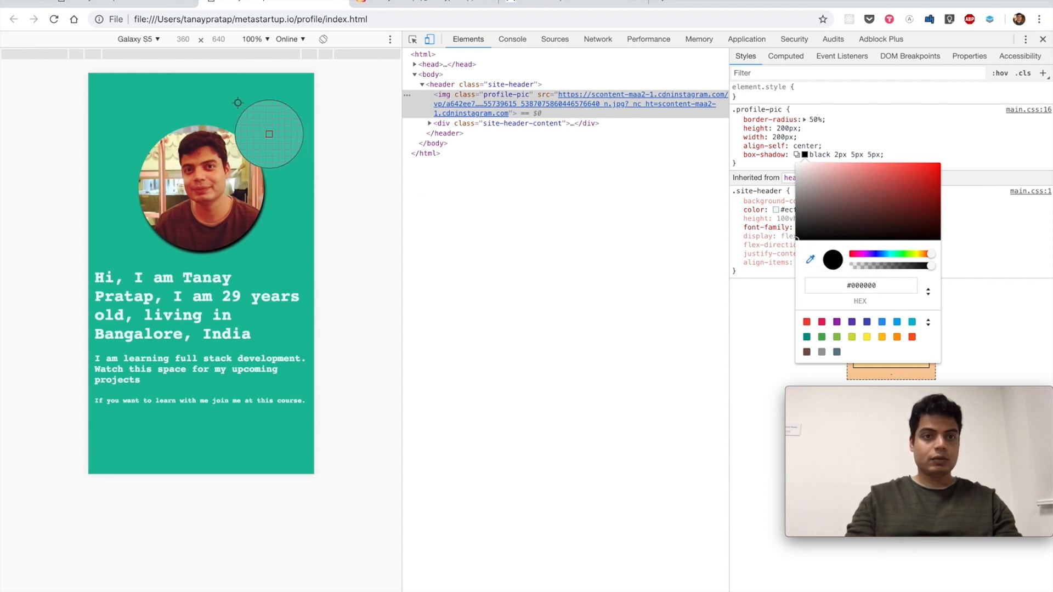
left_click(920, 183)
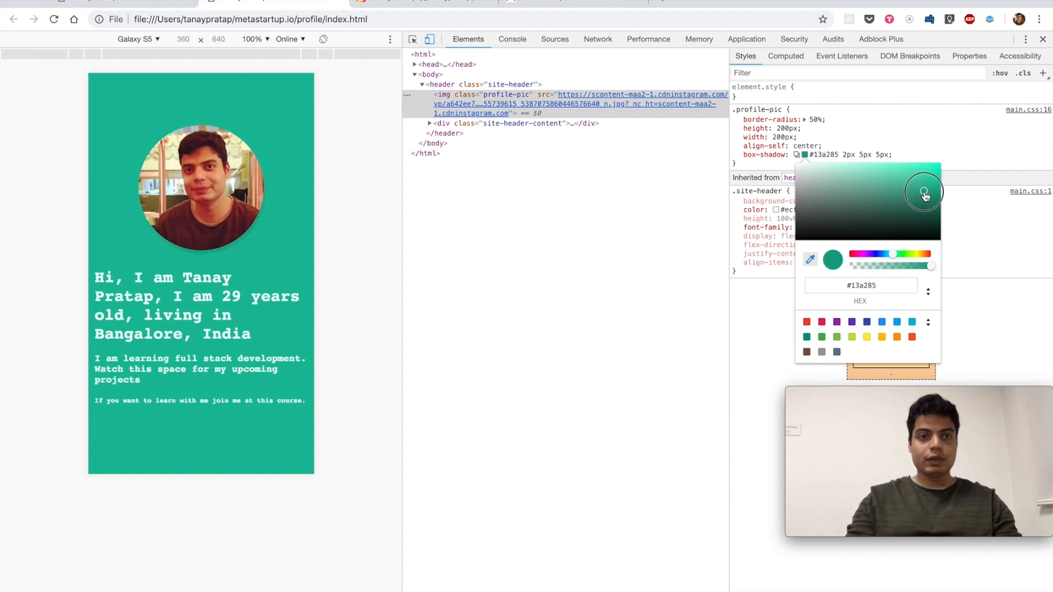
left_click_drag(923, 195, 930, 207)
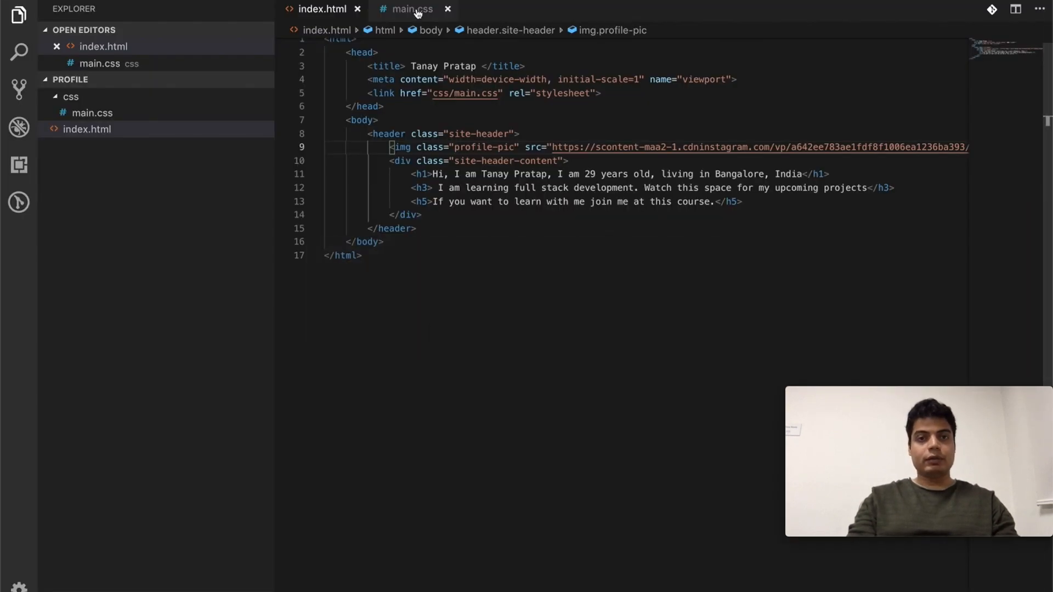
- Remove the shadow line from .site-header and give .profile-pic box-shadow: #0a8269 2px 5px 5px
left_click(411, 9)
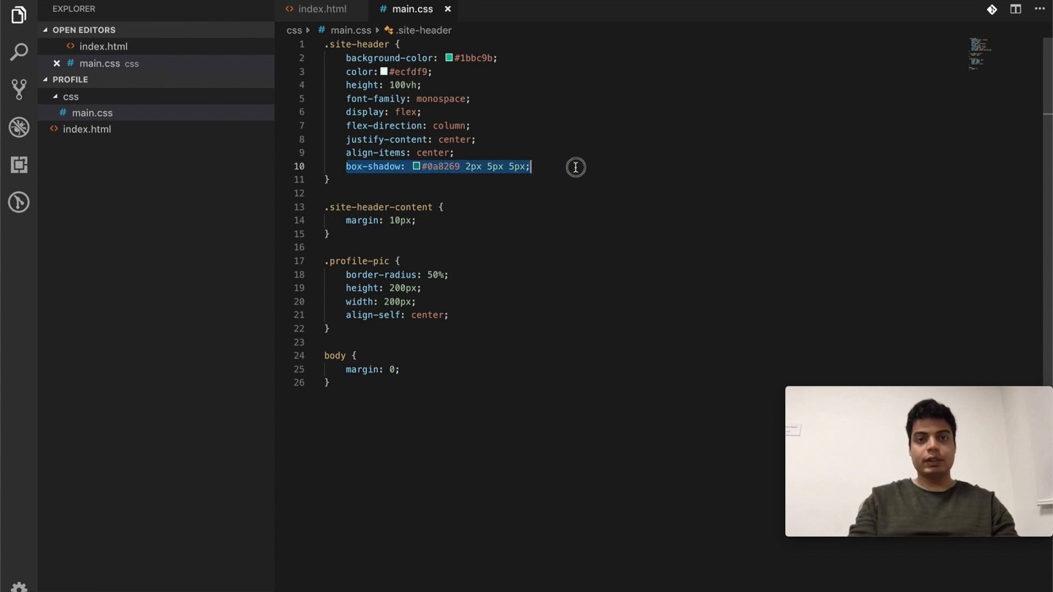
key("Backspace")
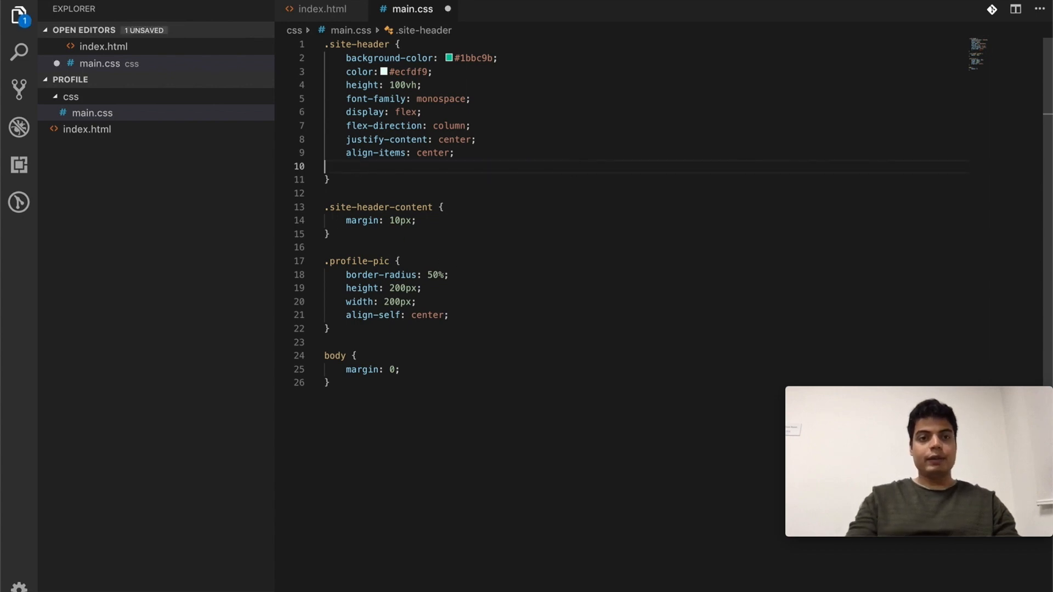
key("Backspace")
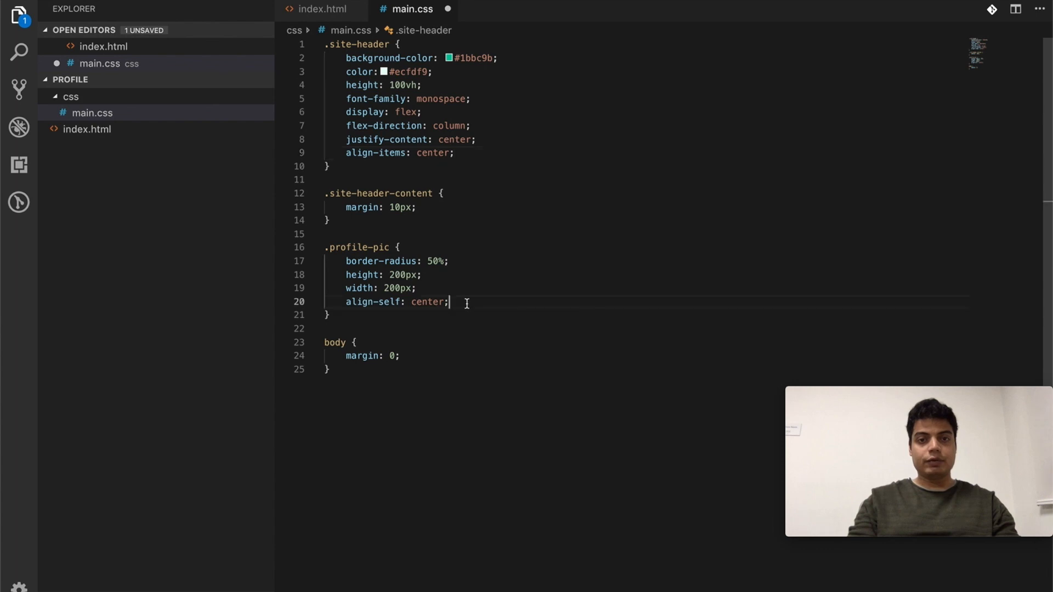
type("box-shadow: #0a8269 2px 5px 5px;")
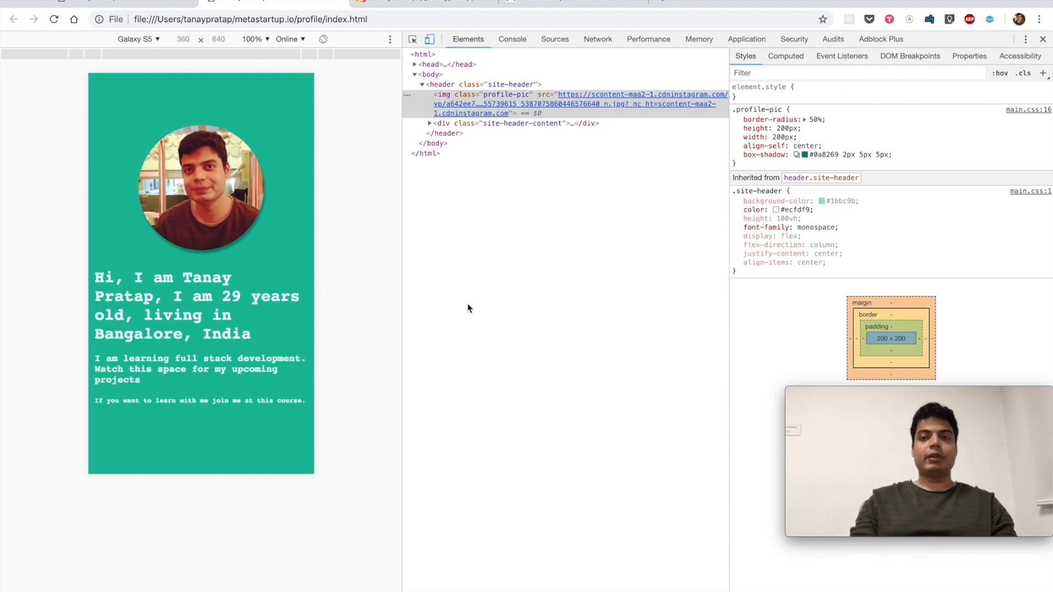
mouse_move(659, 261)
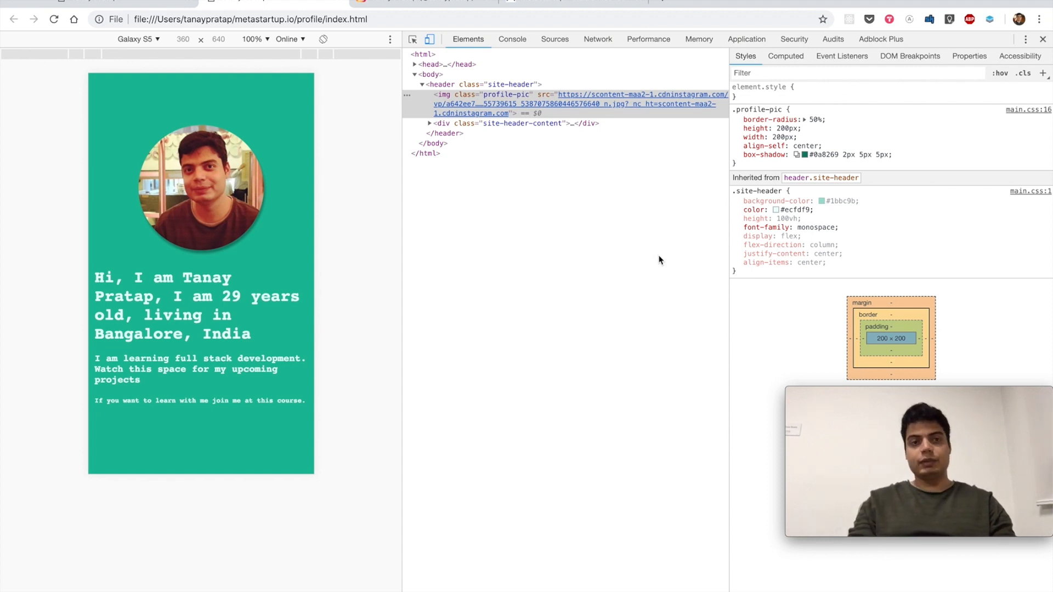
mouse_move(240, 244)
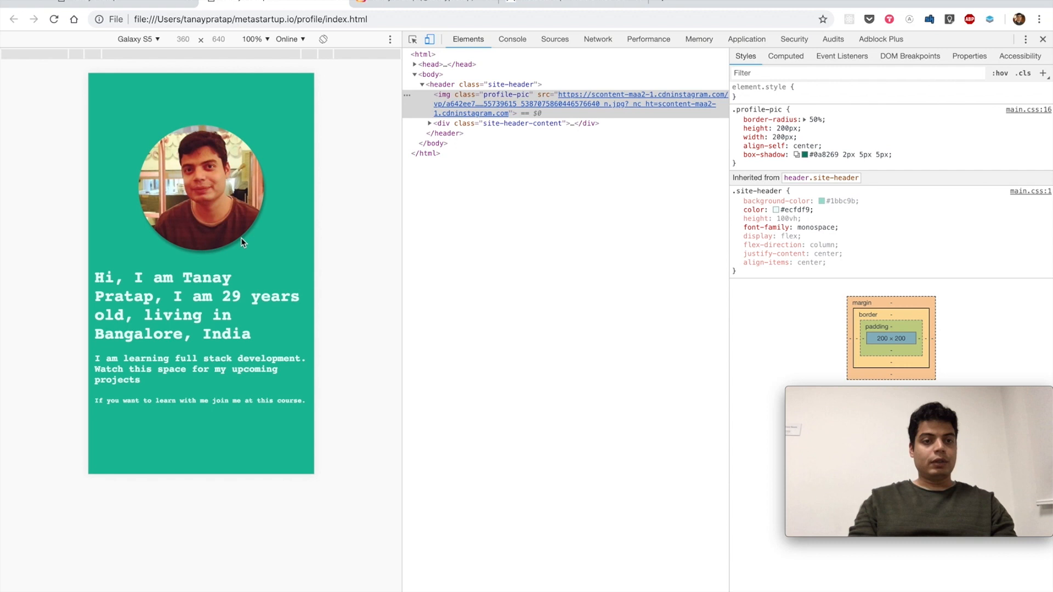
mouse_move(243, 262)
type("you")
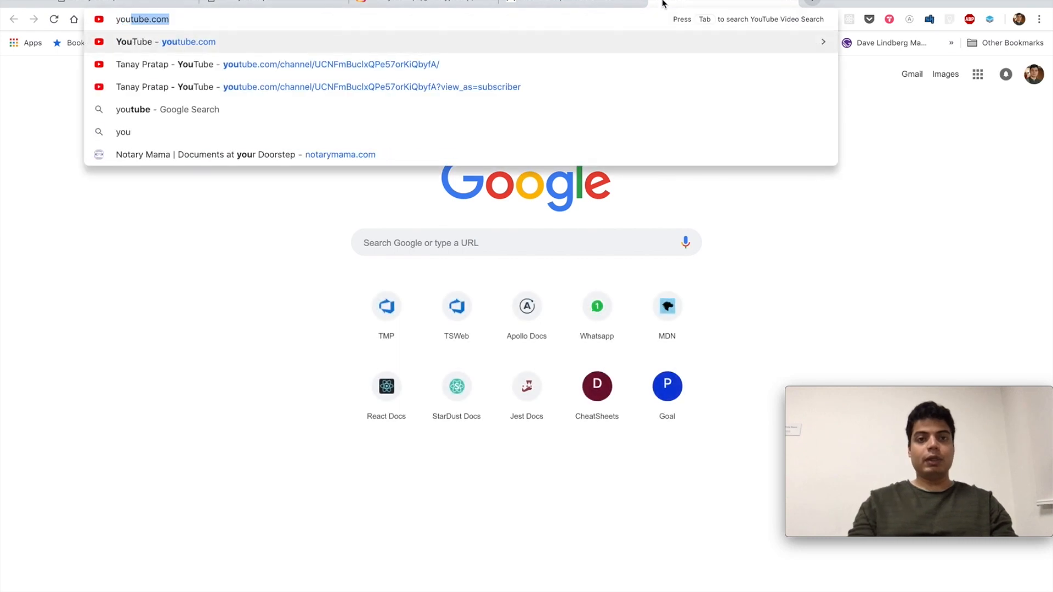
- Look up the YouTube channel address in Chrome's address bar
key("Backspace")
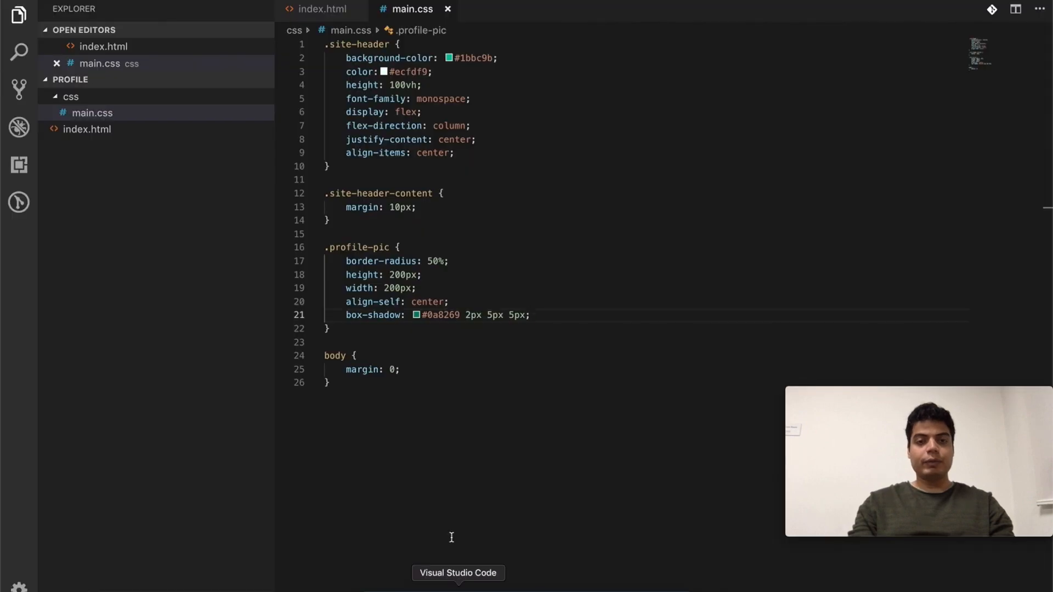
left_click(324, 9)
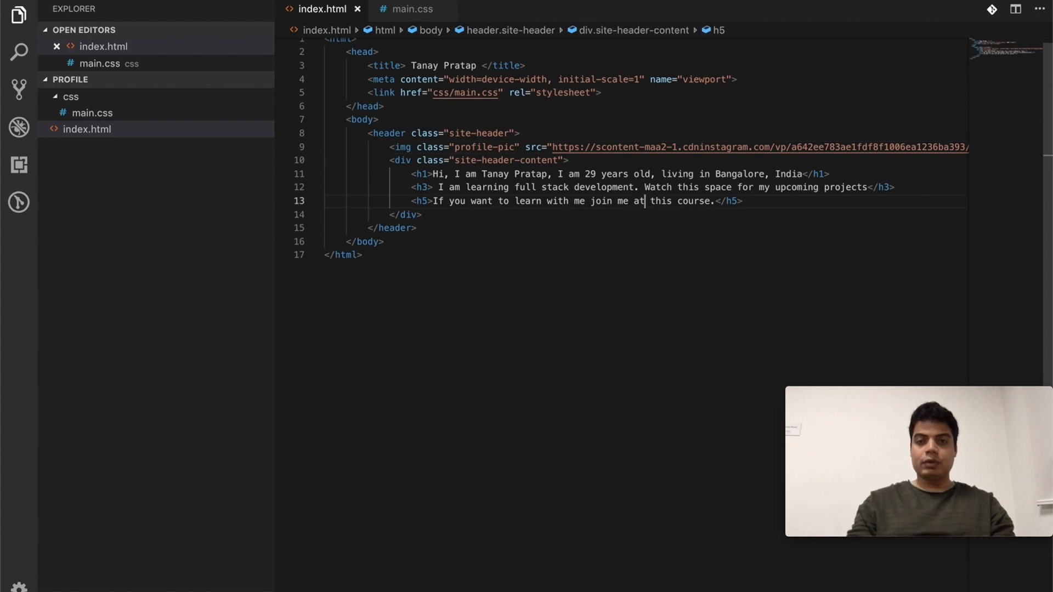
type("M")
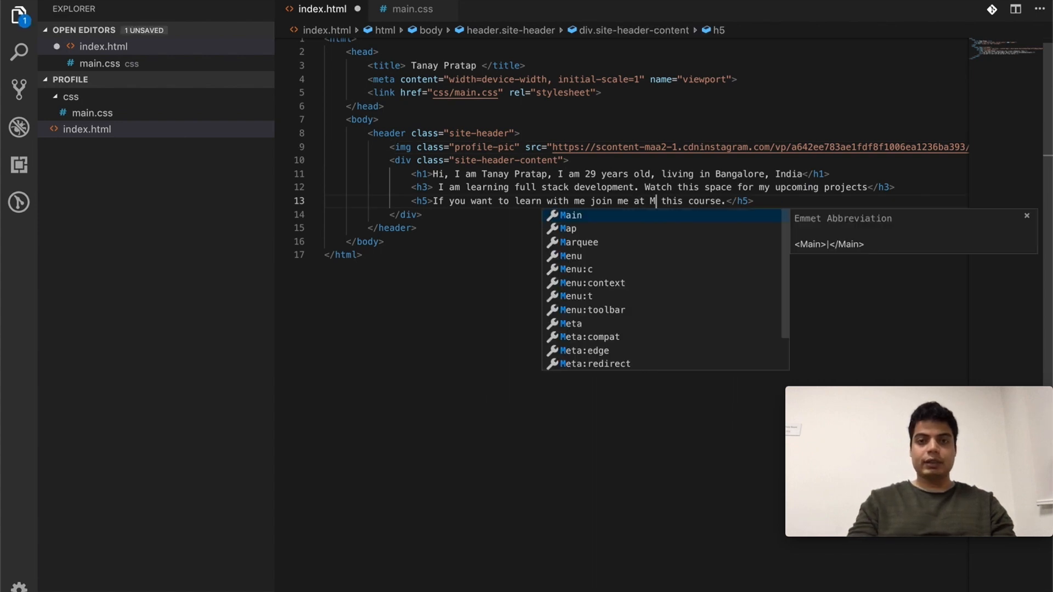
type("<a")
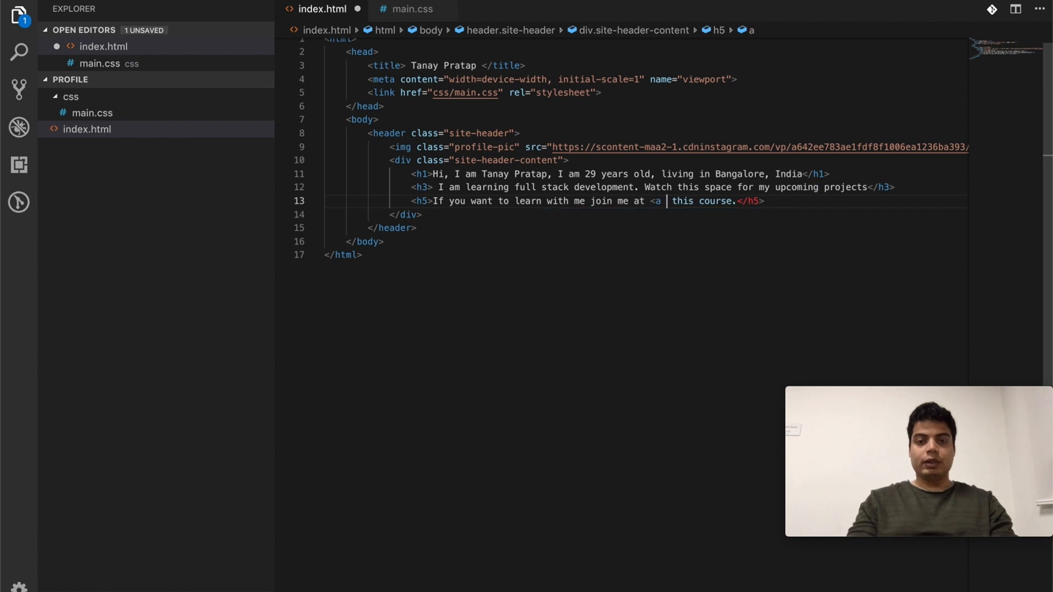
type("href=\"\"")
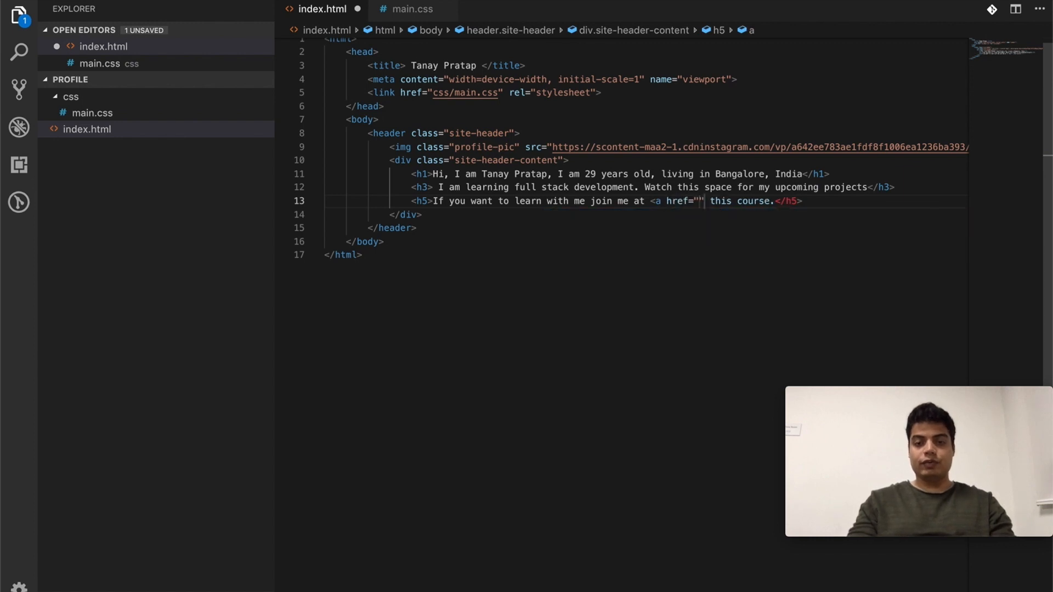
type("https://www.youtube.com/channel/UCNFmBuclxQPe57orKiQbyfA/")
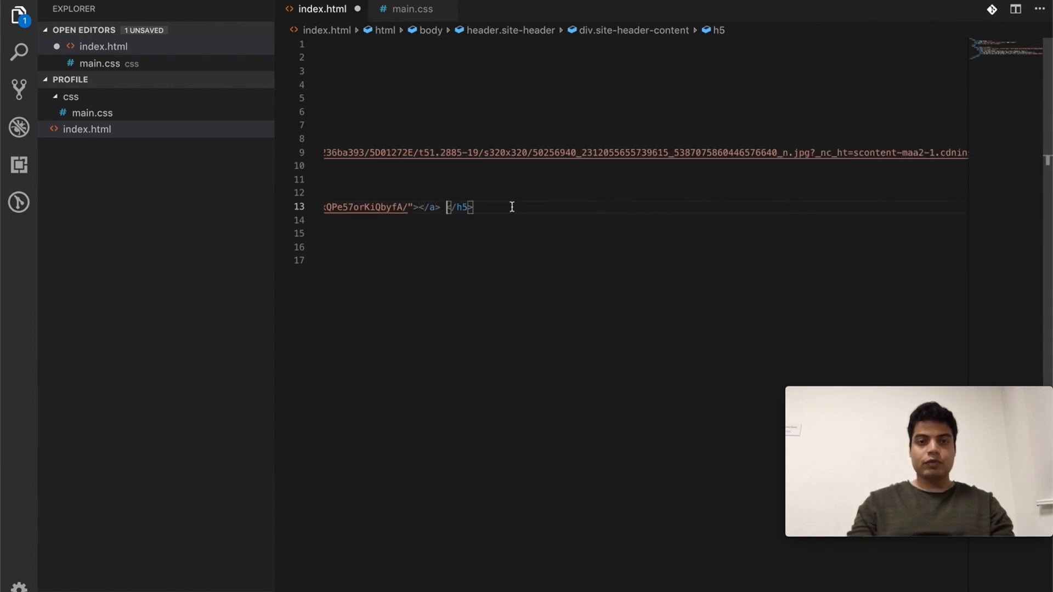
type("this course.")
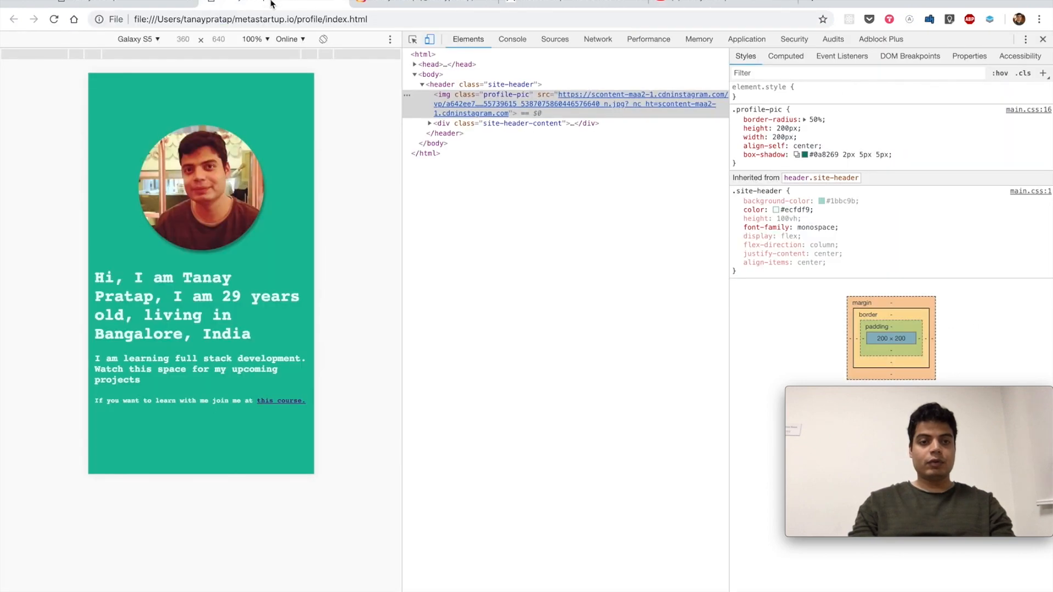
mouse_move(282, 401)
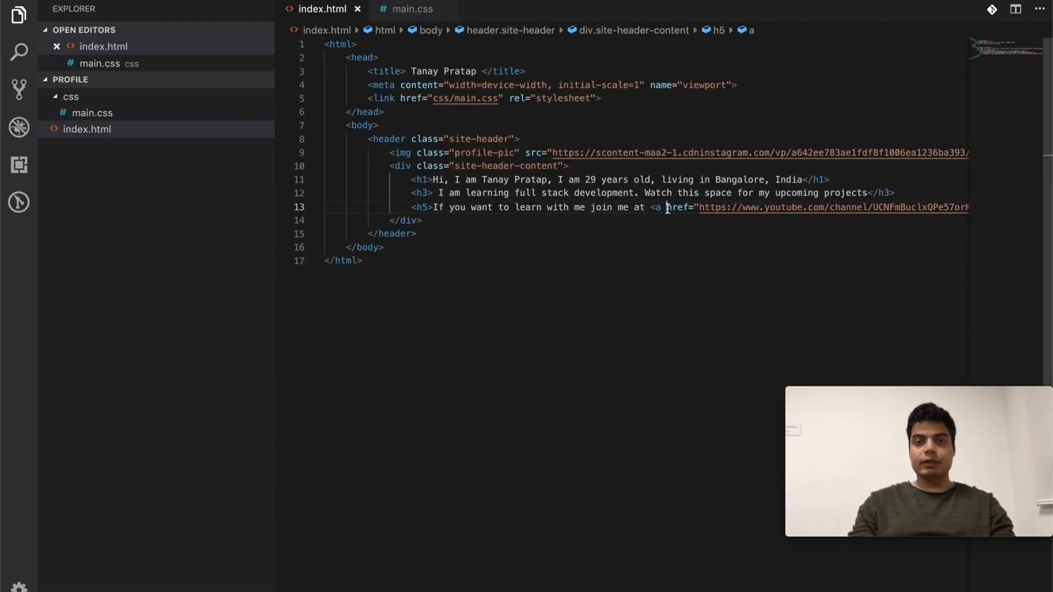
- Give the anchor class="course-link" in index.html
type("class=\"\"")
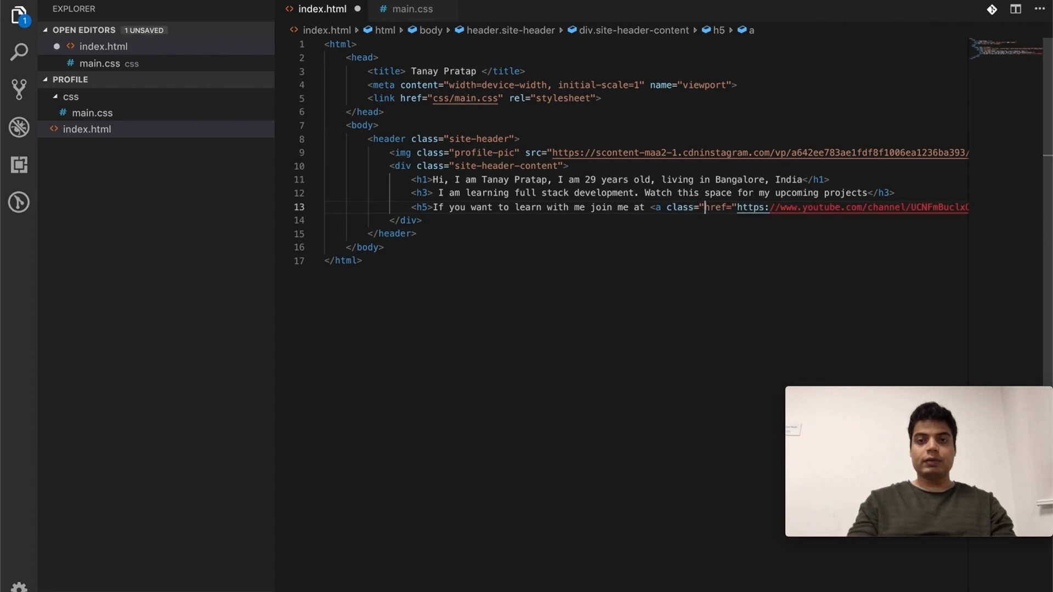
type("course-link\"")
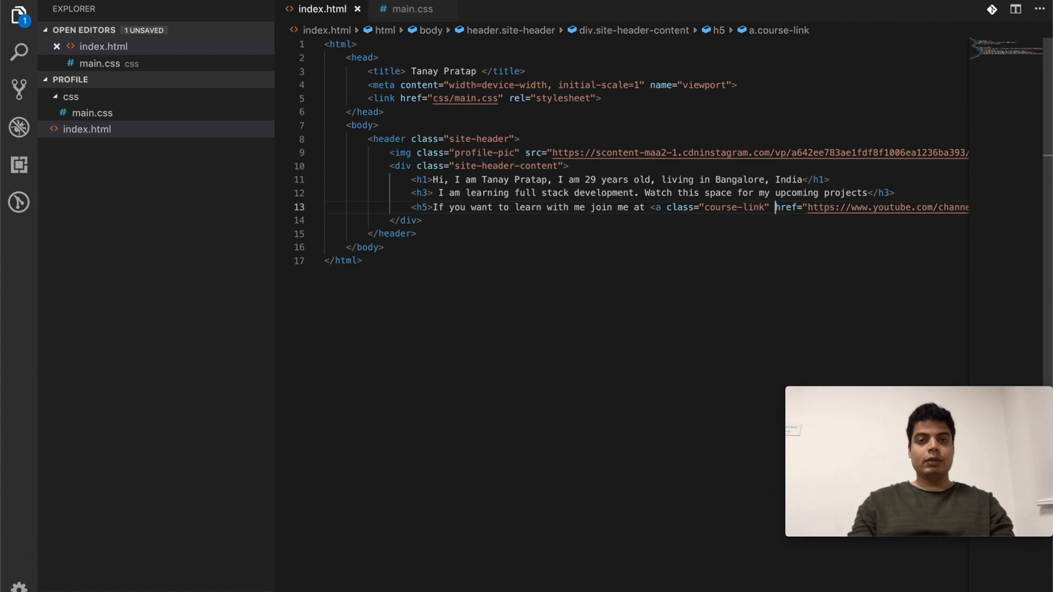
left_click(410, 8)
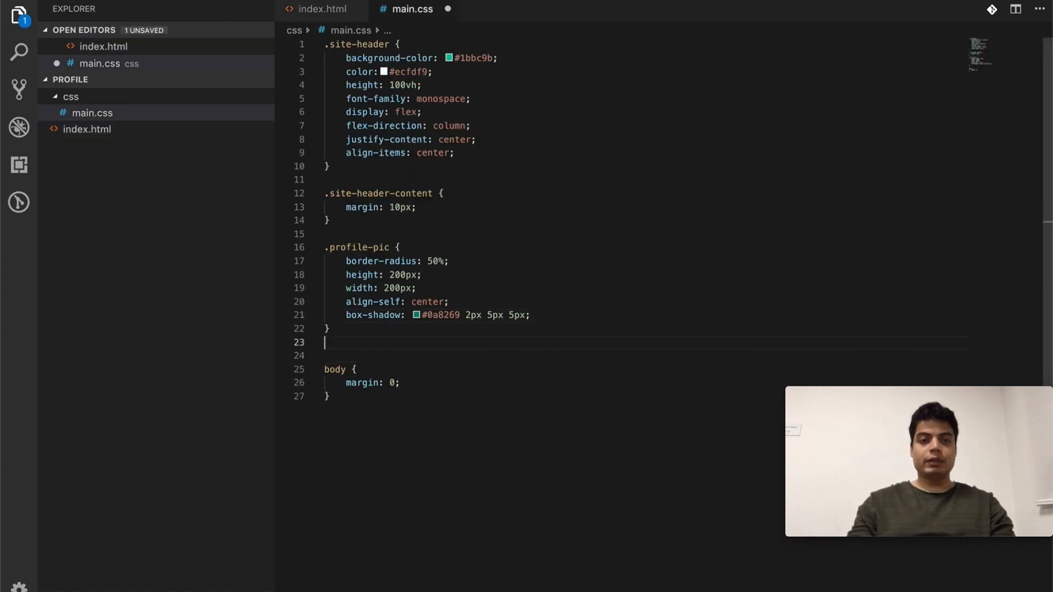
- Add a .course-link rule with color: #ecfdf9 in main.css
type(".cou")
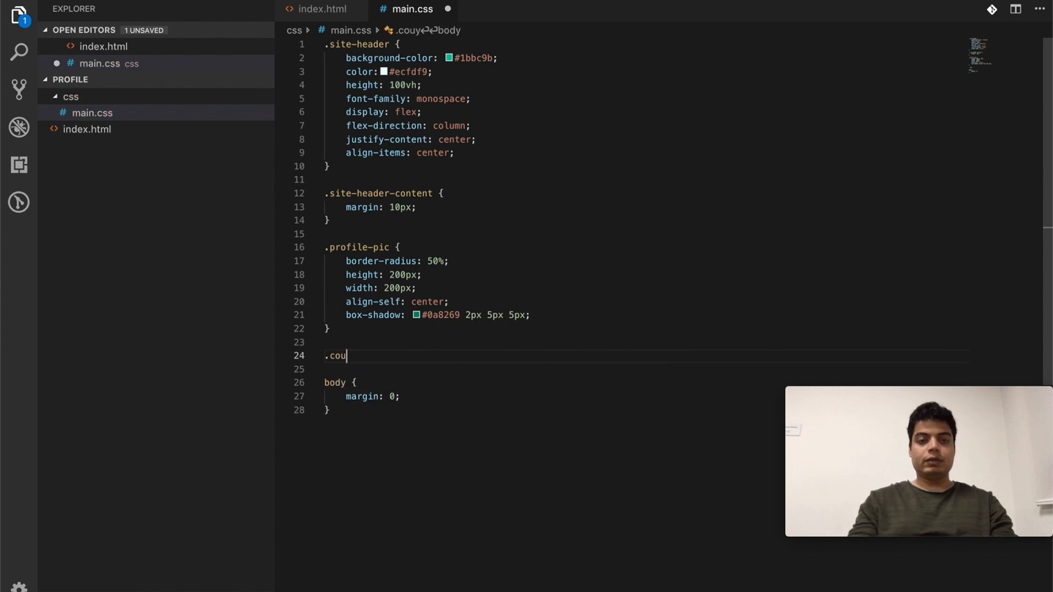
type("rse")
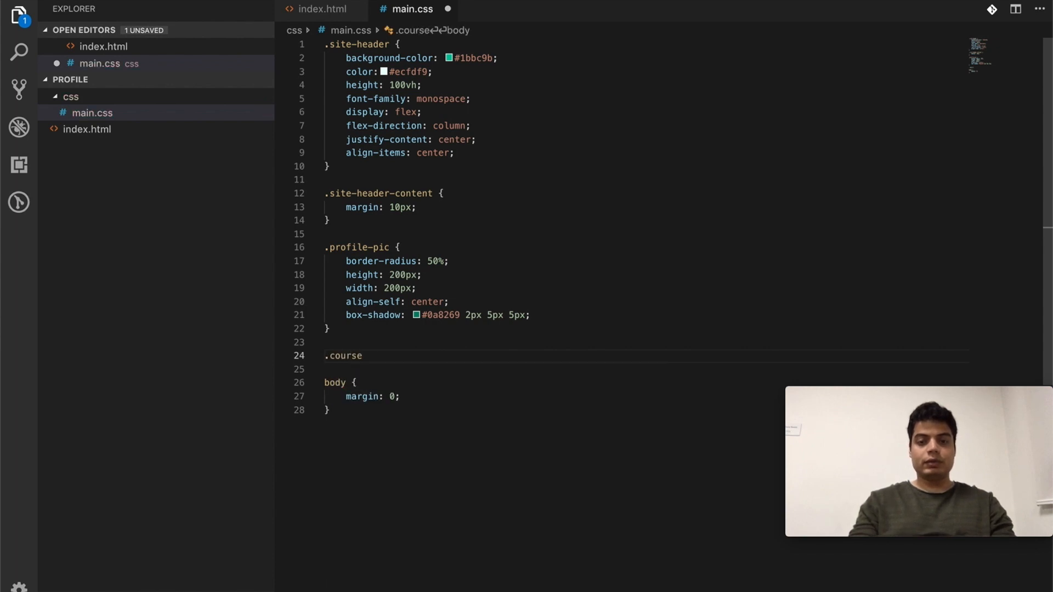
type("-link {")
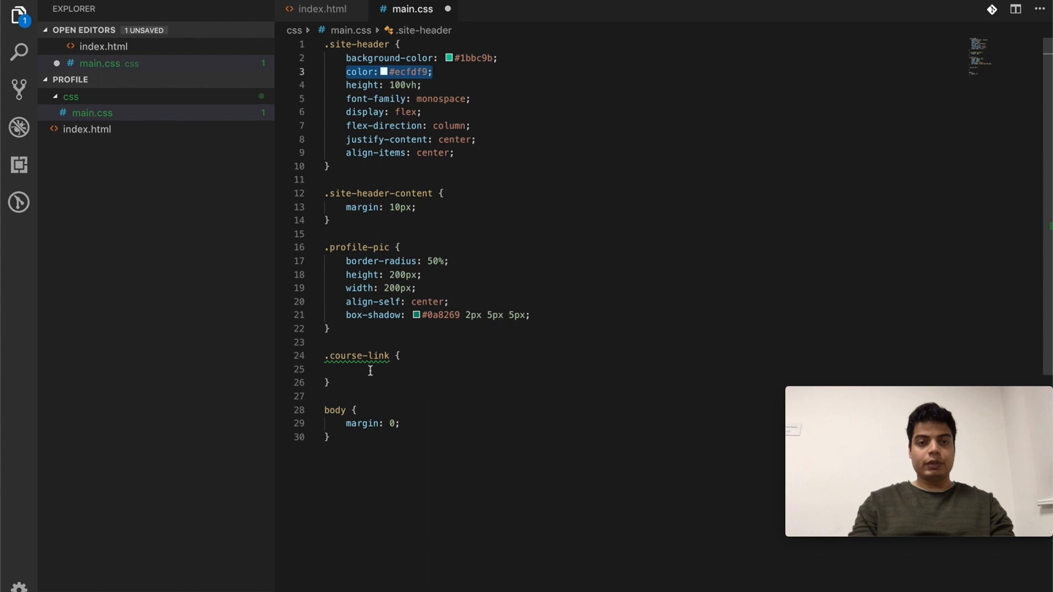
type("color: #ecfdf9;")
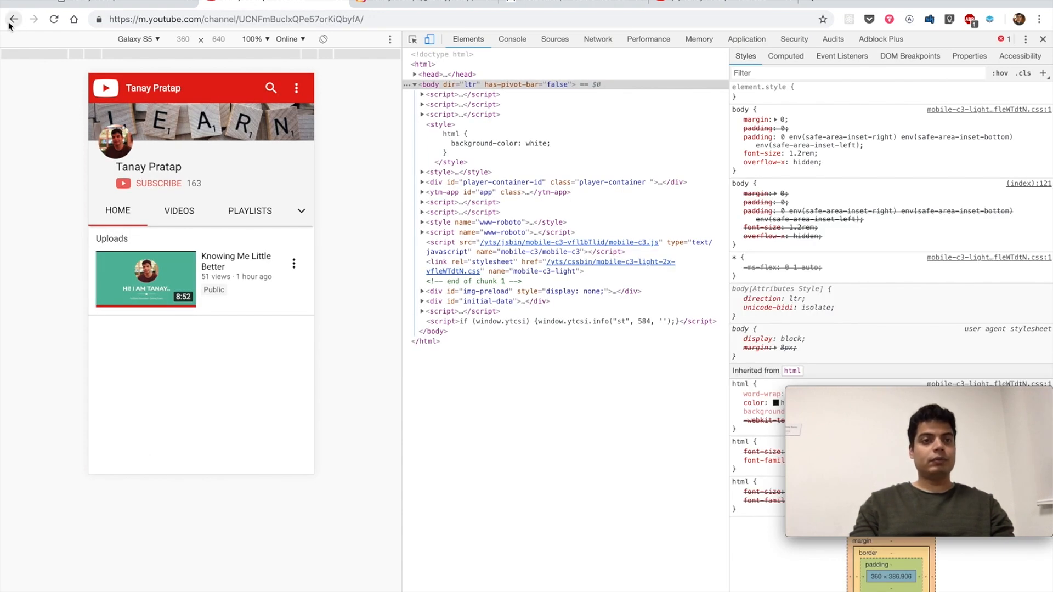
- Go back from the YouTube channel to the local profile page in Chrome
left_click(13, 18)
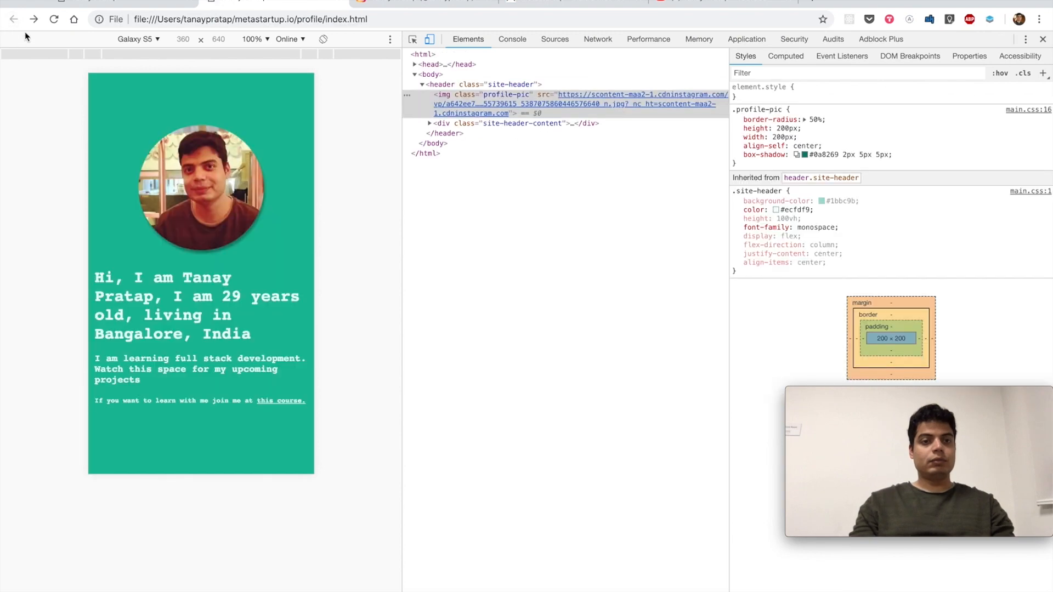